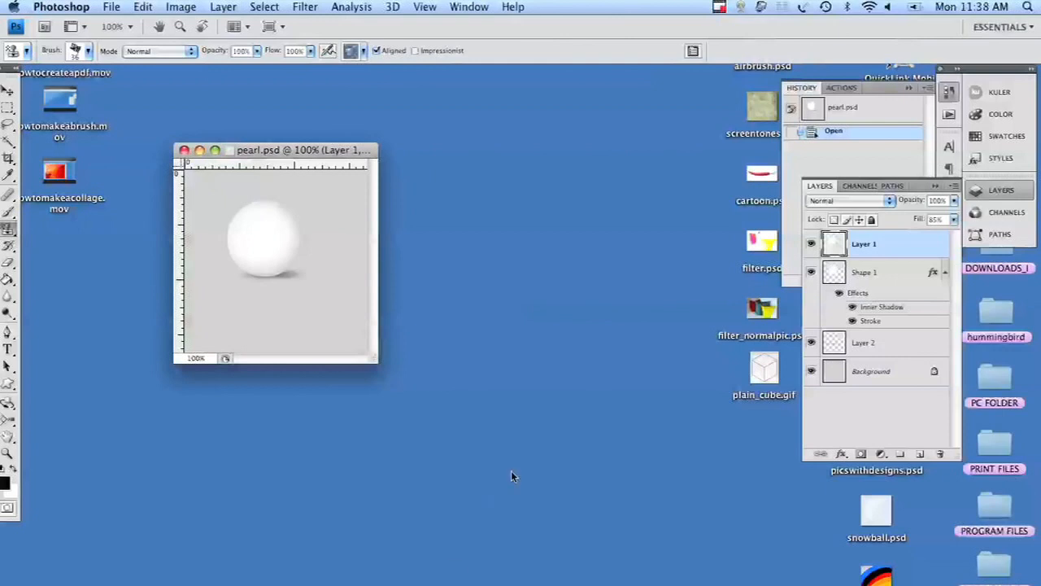
mouse_move(781, 299)
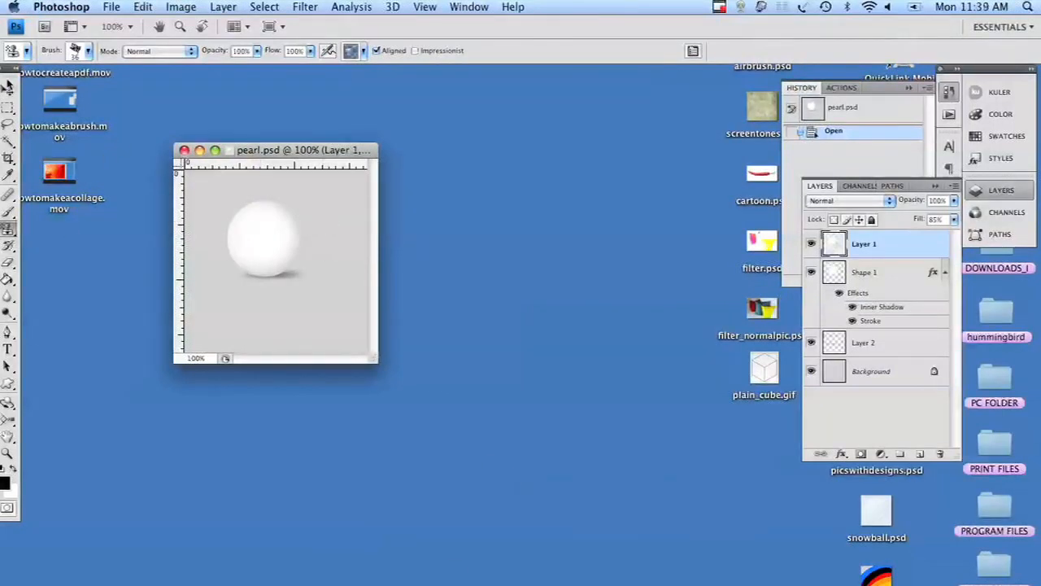
Close the finished pearl.psd example document, leaving no image open
left_click(10, 88)
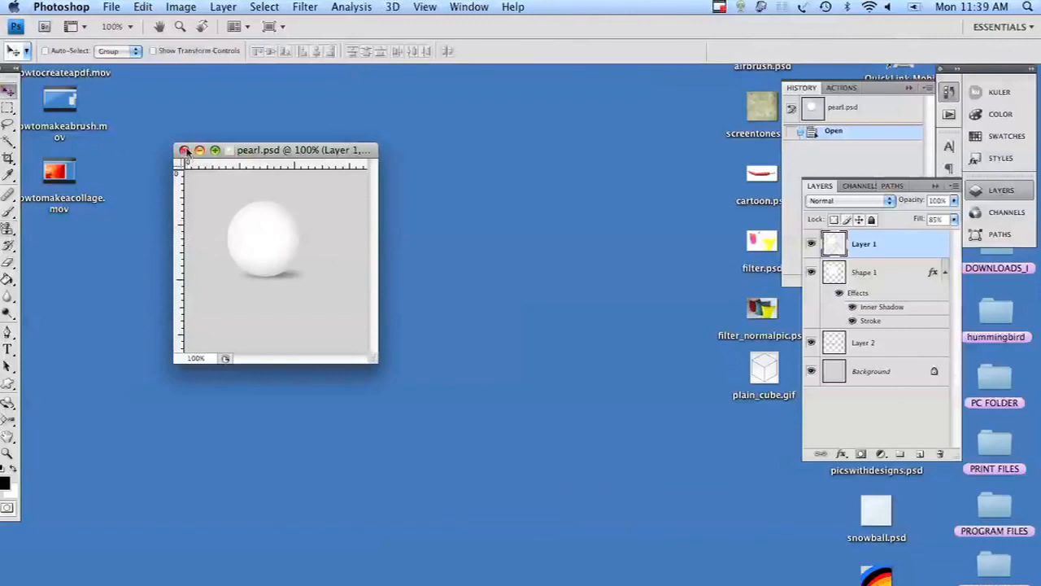
left_click(185, 150)
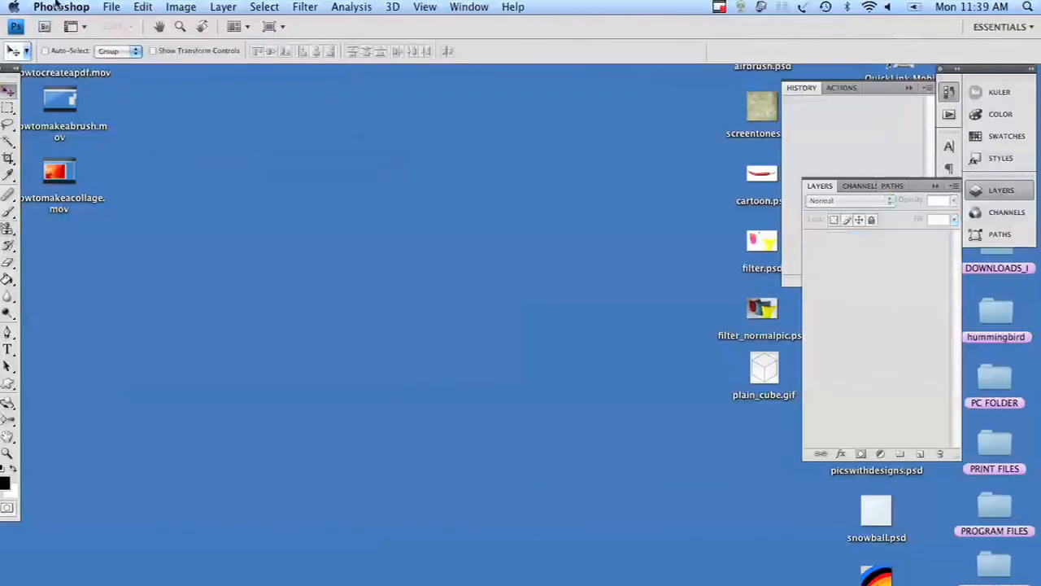
Create a new white 250 × 250 px, 300 ppi document named 'pearl'
left_click(111, 6)
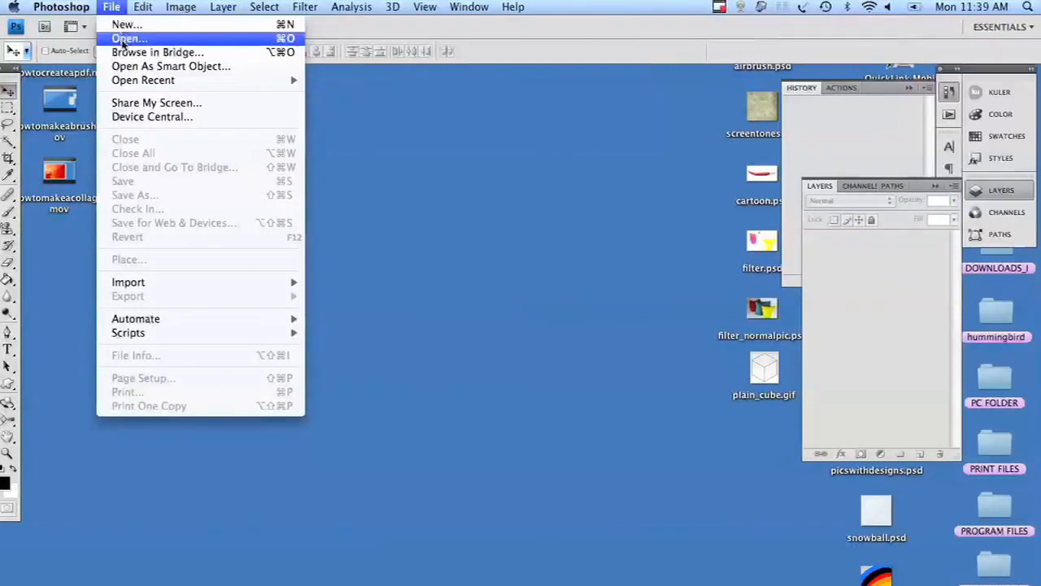
left_click(127, 24)
type("2")
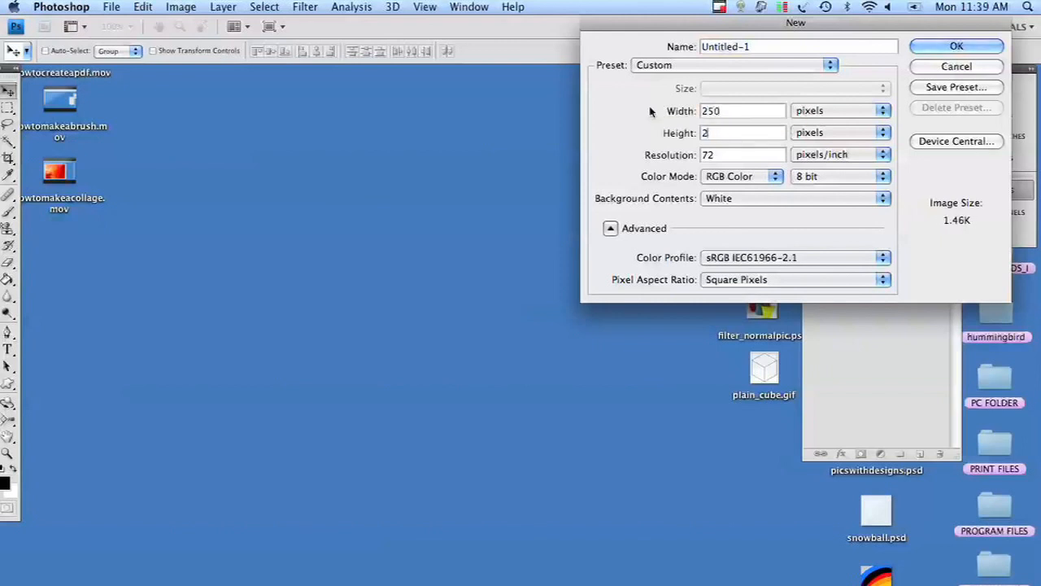
type("50")
left_click(742, 154)
type("300")
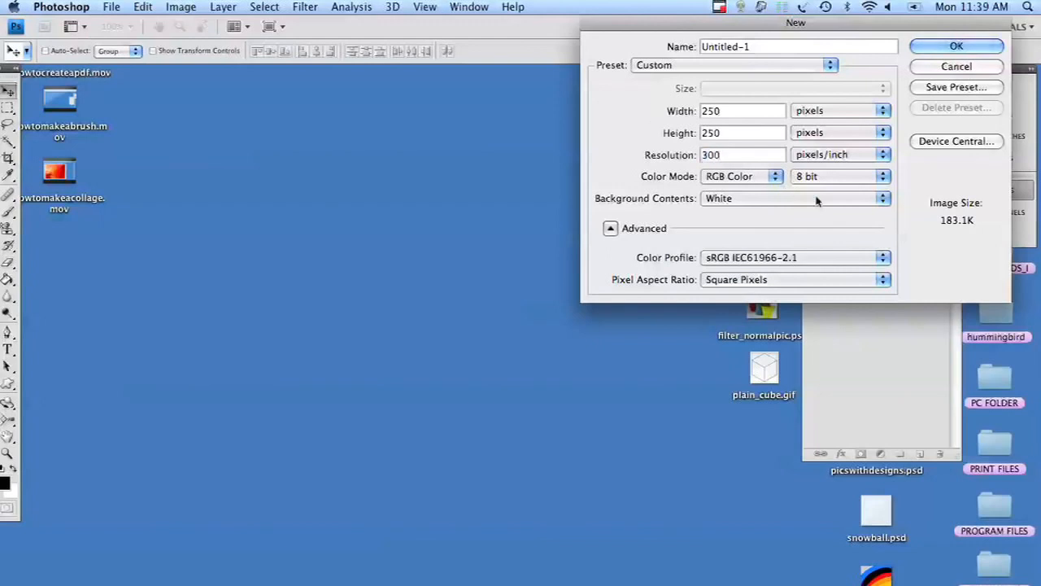
mouse_move(829, 202)
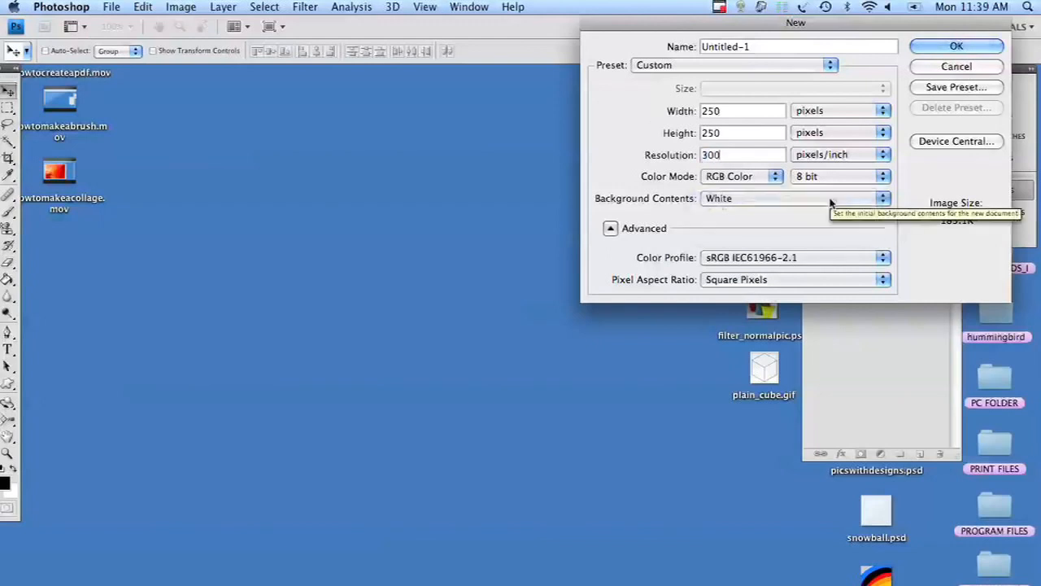
mouse_move(805, 51)
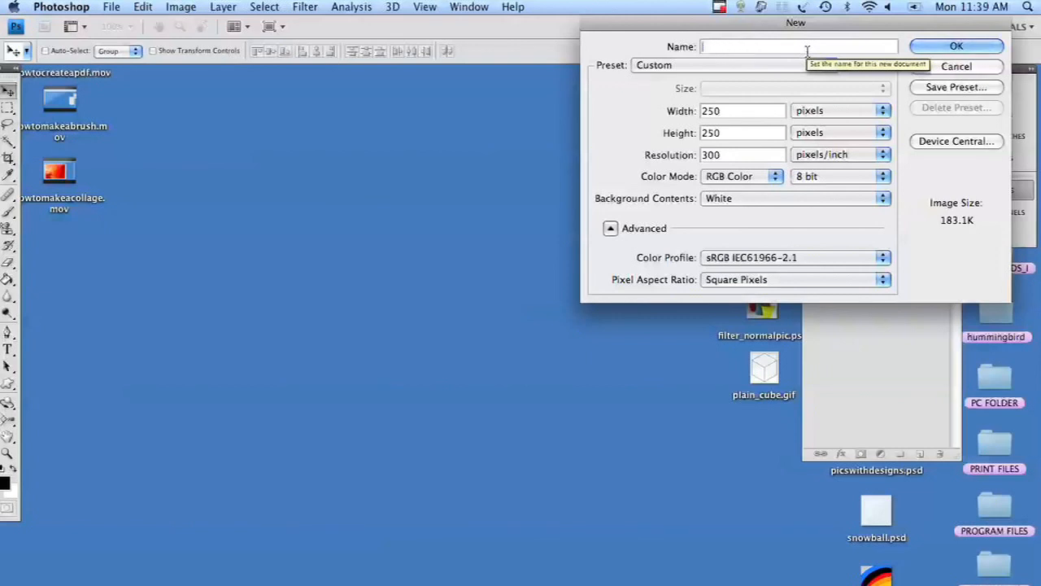
type("pearl")
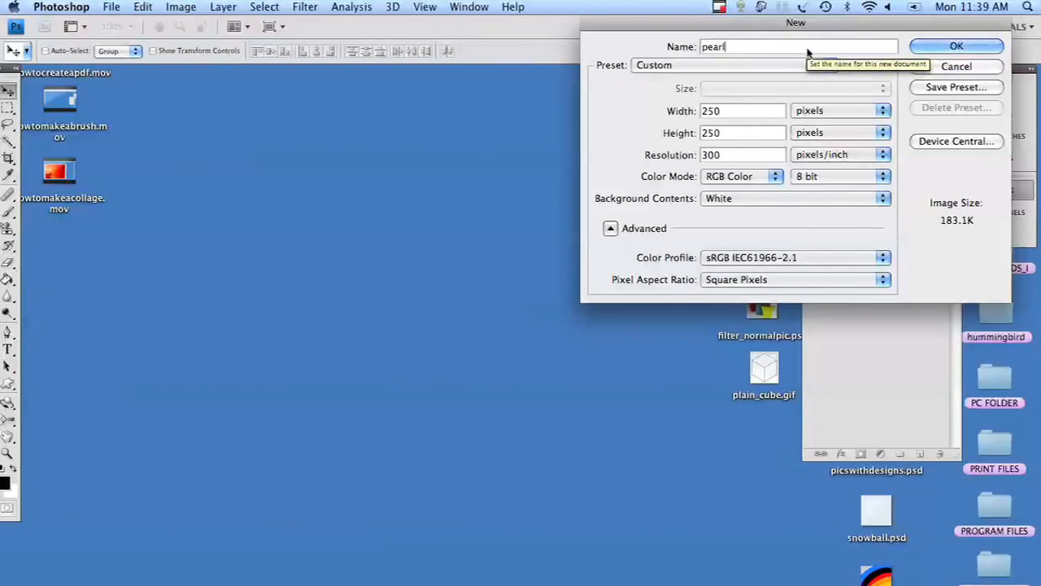
left_click(956, 45)
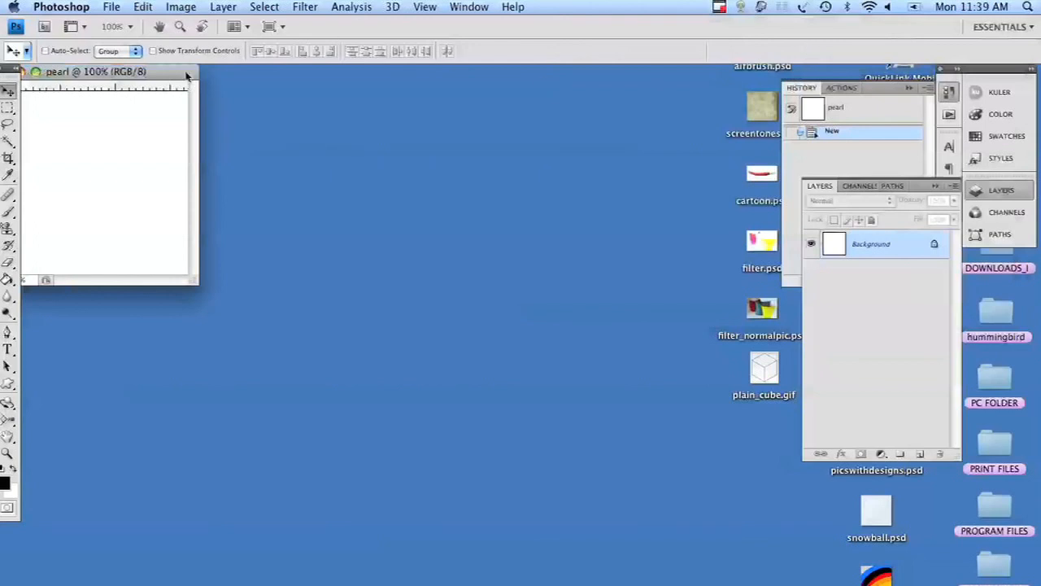
Set the foreground colour to light gray #bcbcbc and fill the whole canvas with it
left_click_drag(94, 72, 403, 120)
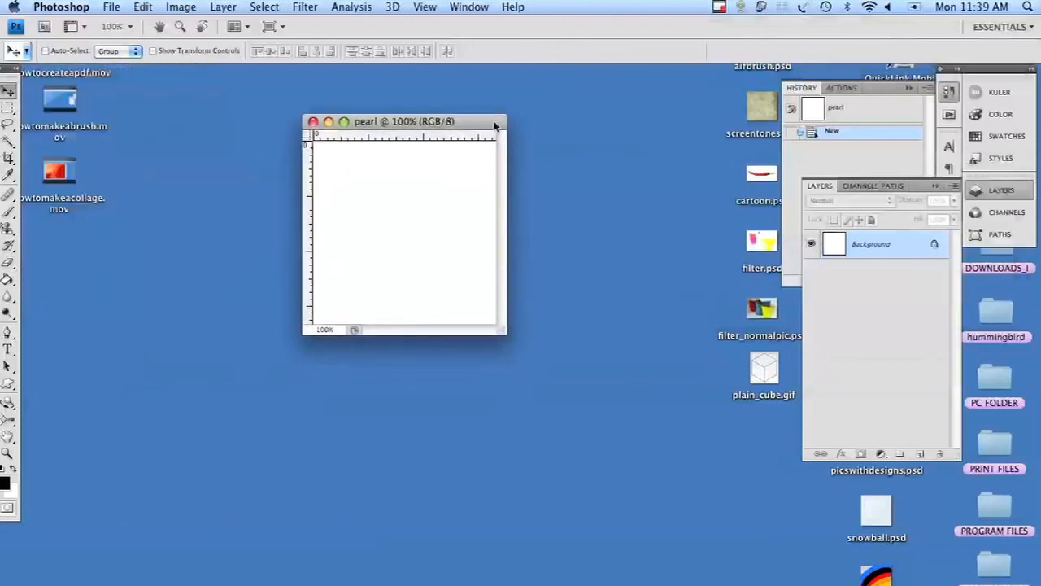
left_click(5, 482)
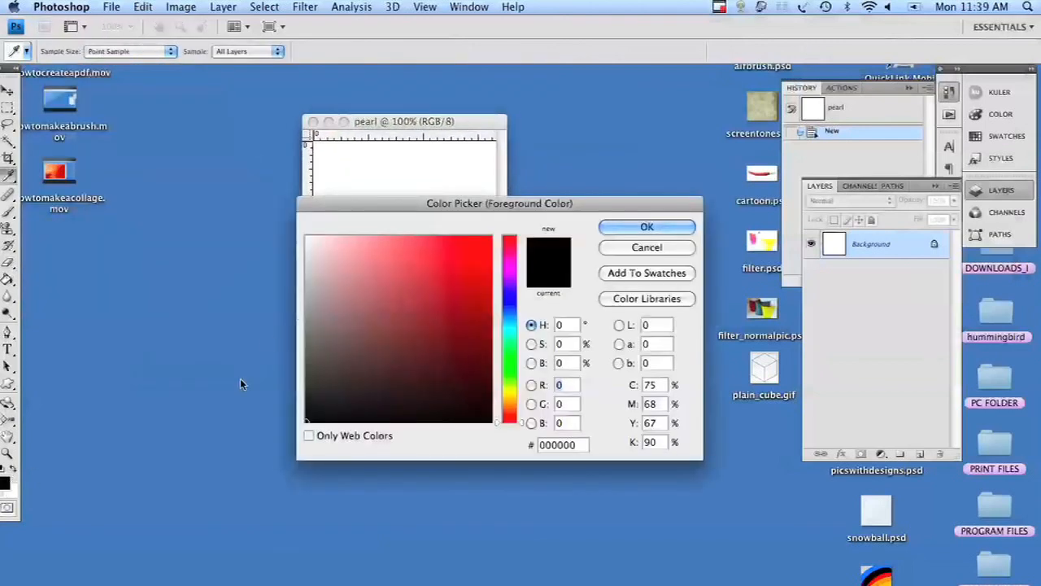
left_click(303, 285)
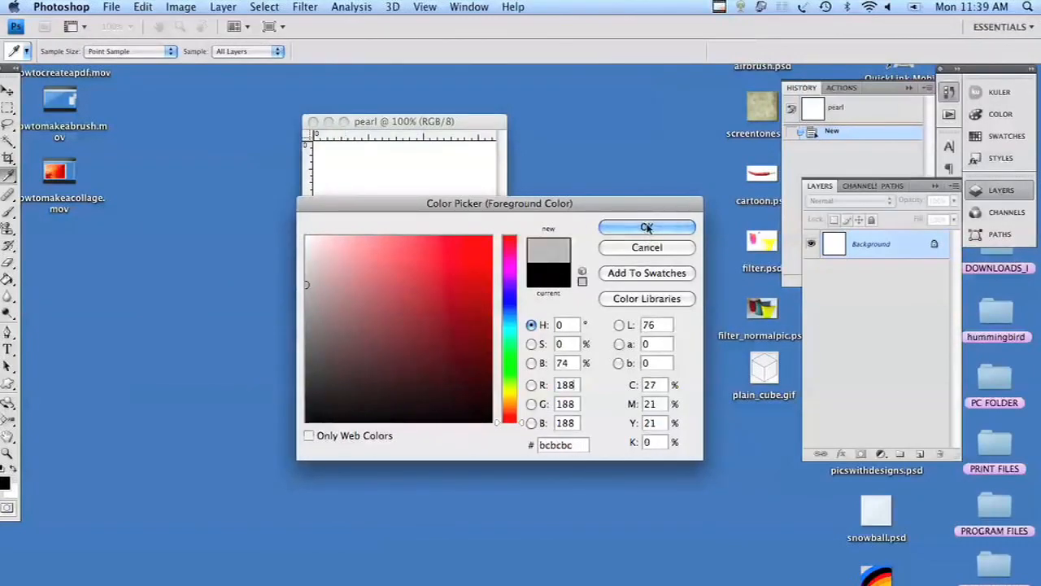
left_click(648, 228)
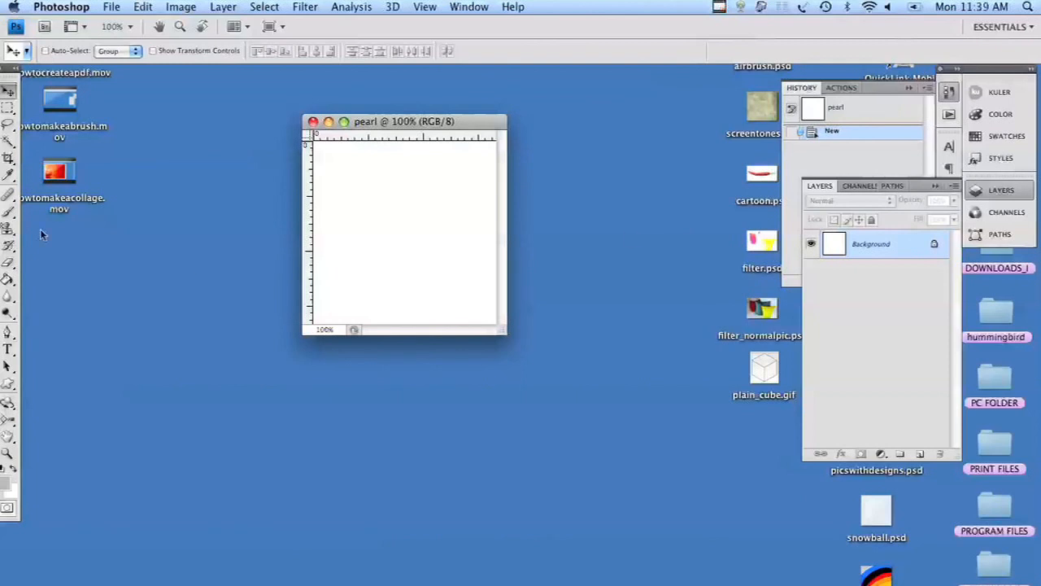
left_click(10, 280)
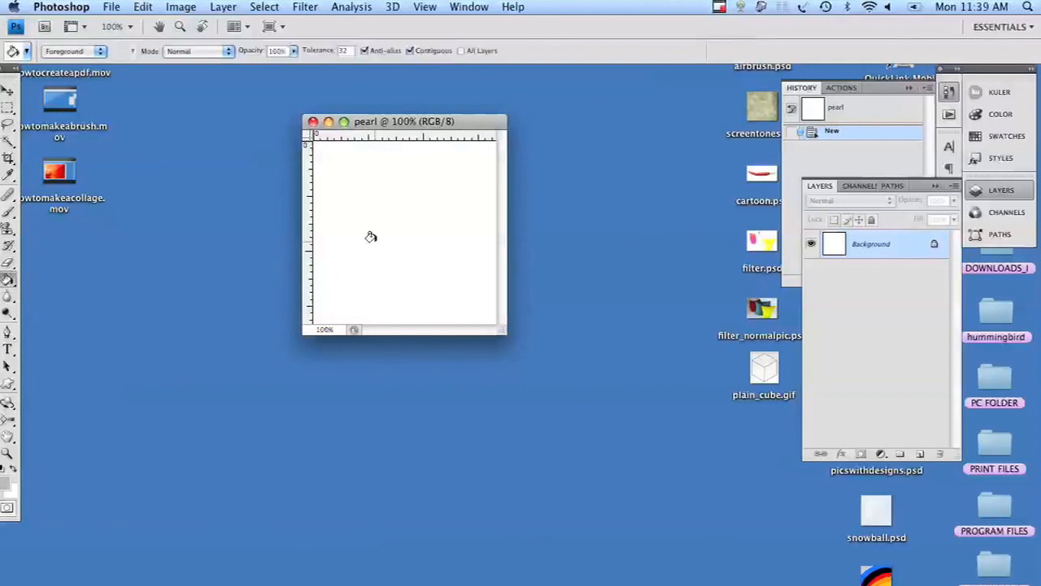
left_click(374, 236)
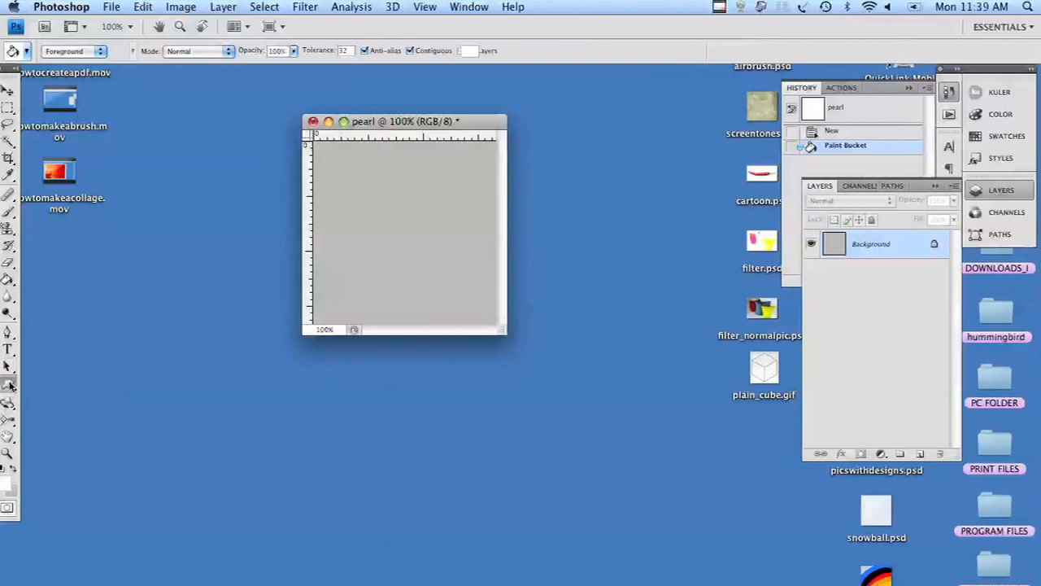
Draw a white circle in the upper middle of the canvas and rasterize the shape layer
left_click(9, 384)
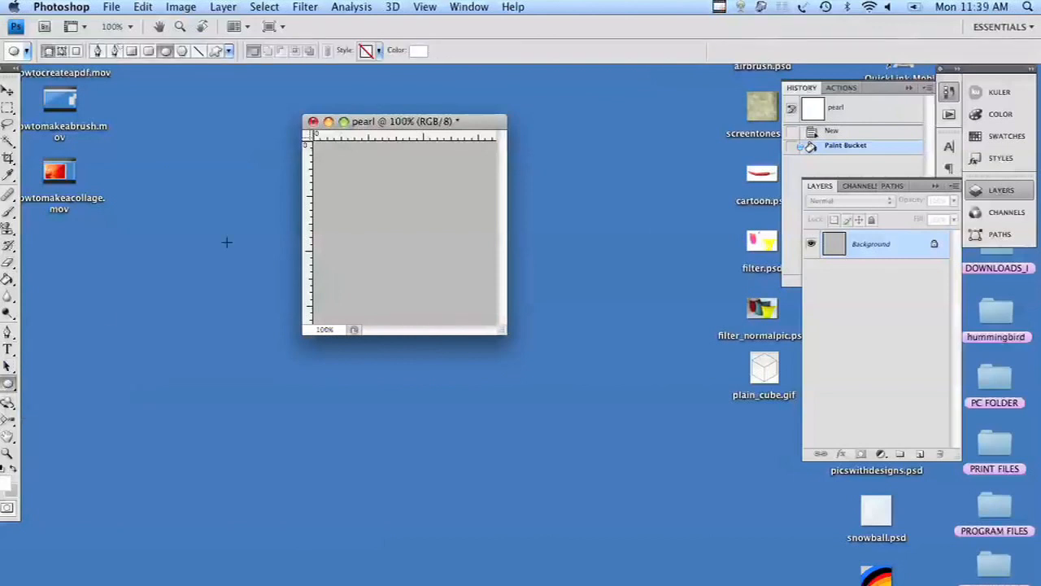
mouse_move(351, 186)
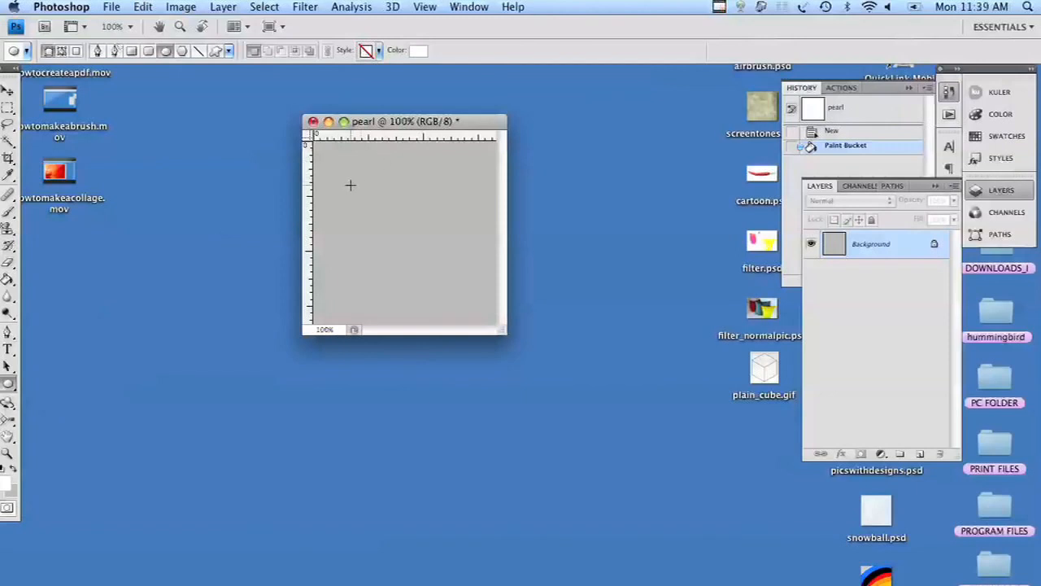
left_click_drag(352, 186, 449, 283)
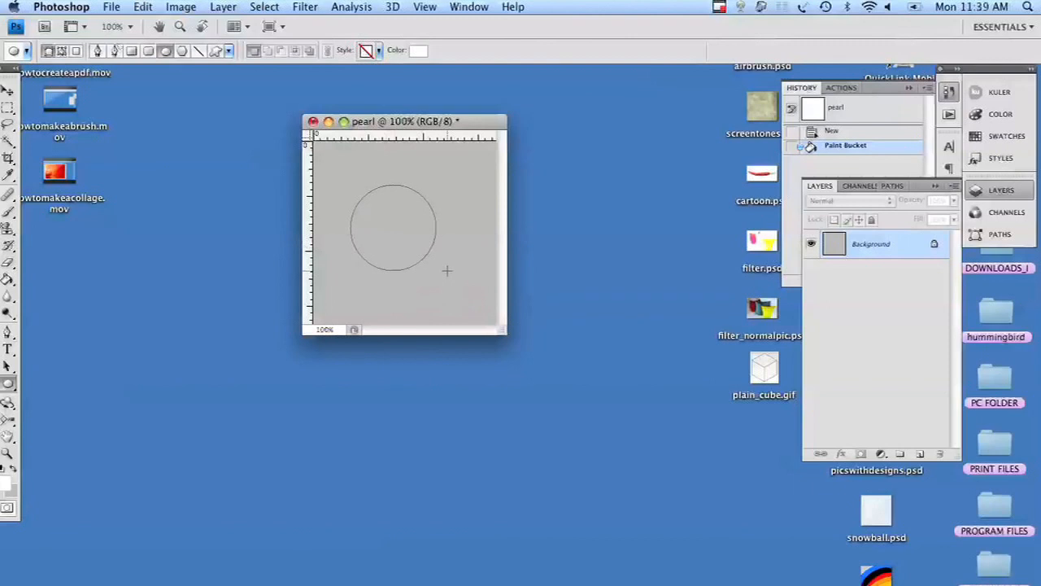
left_click_drag(355, 186, 446, 270)
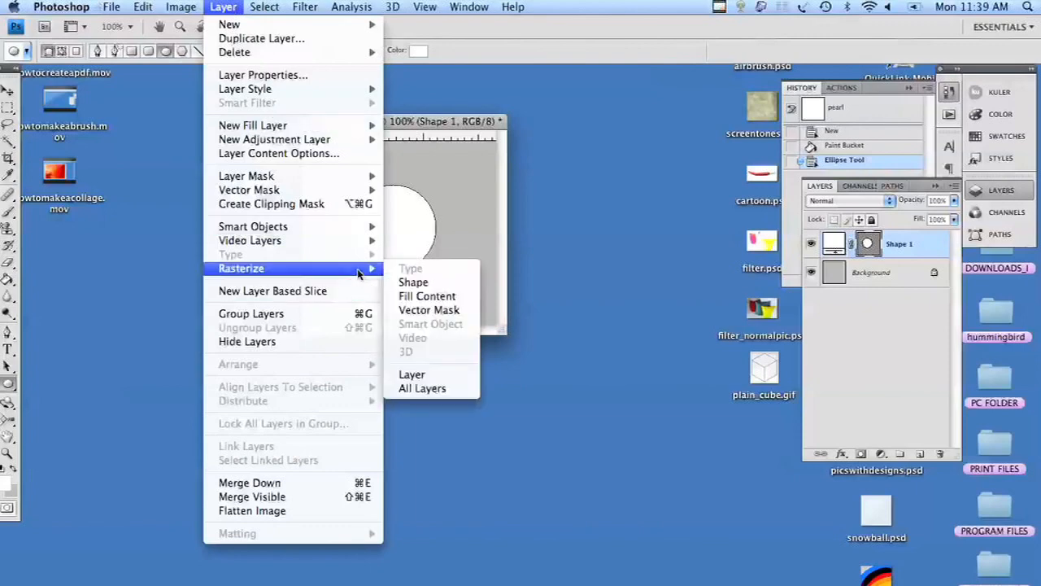
left_click(414, 281)
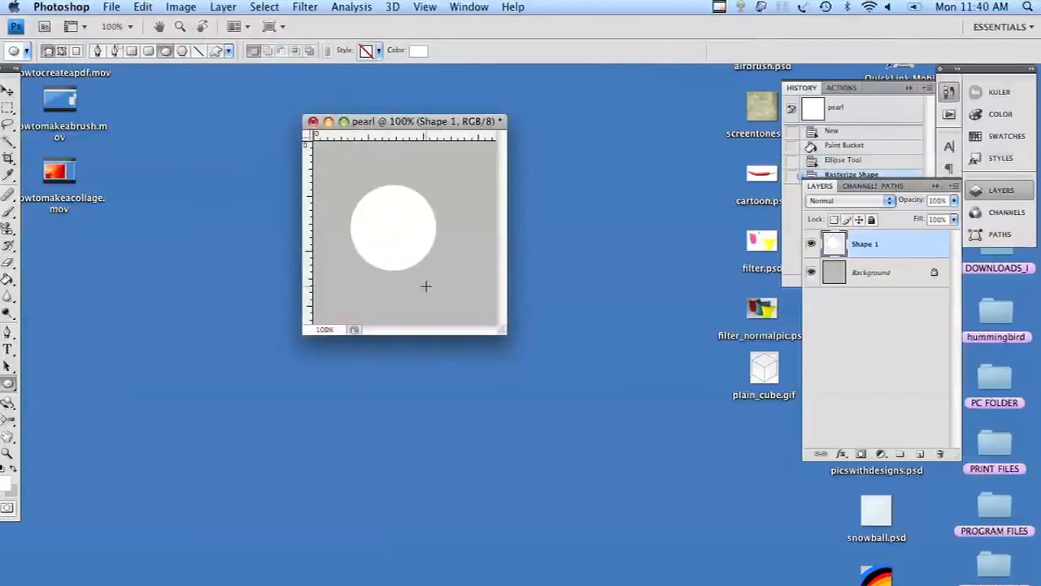
mouse_move(127, 123)
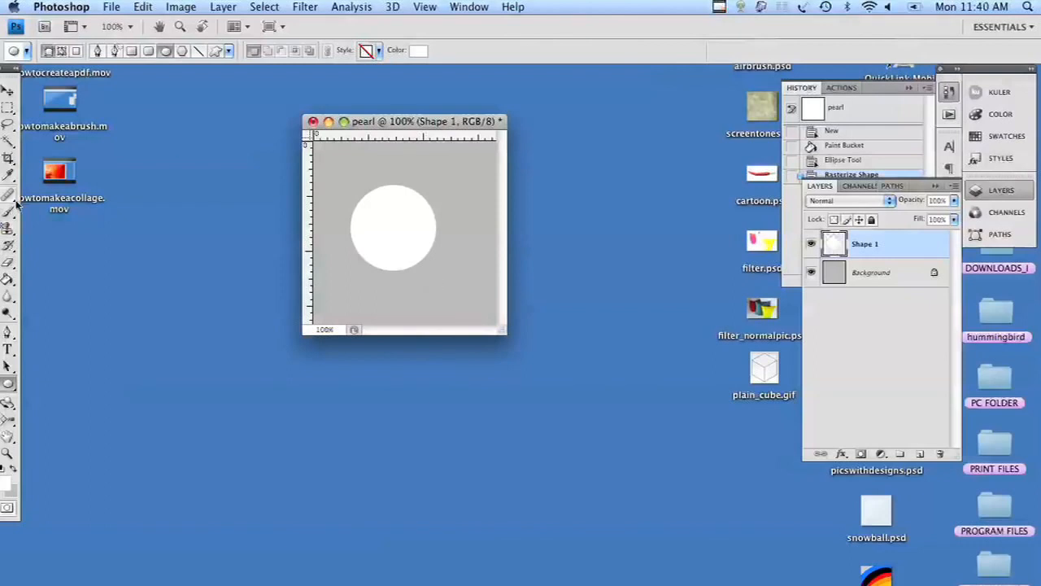
mouse_move(8, 201)
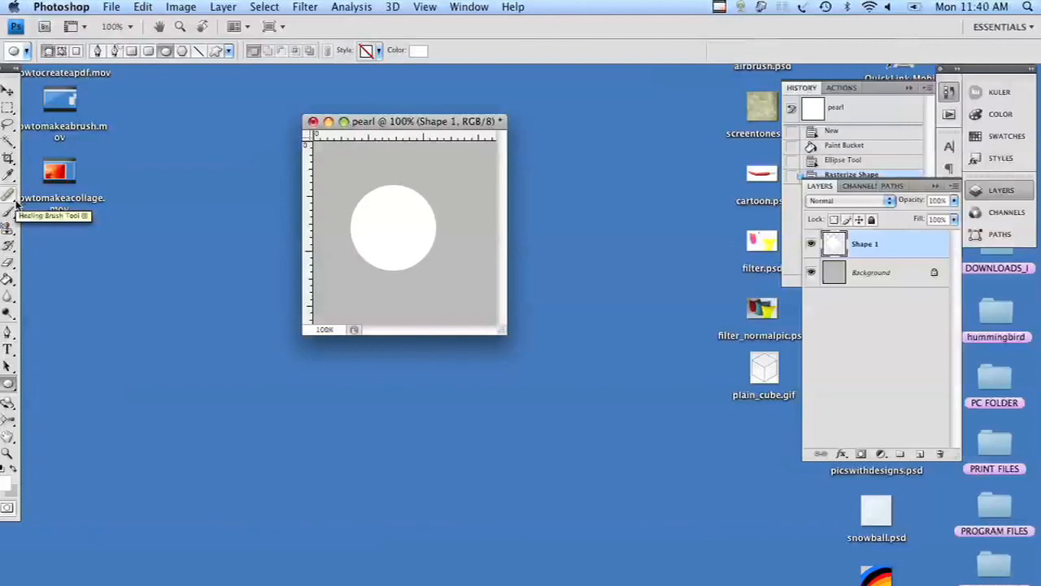
mouse_move(165, 17)
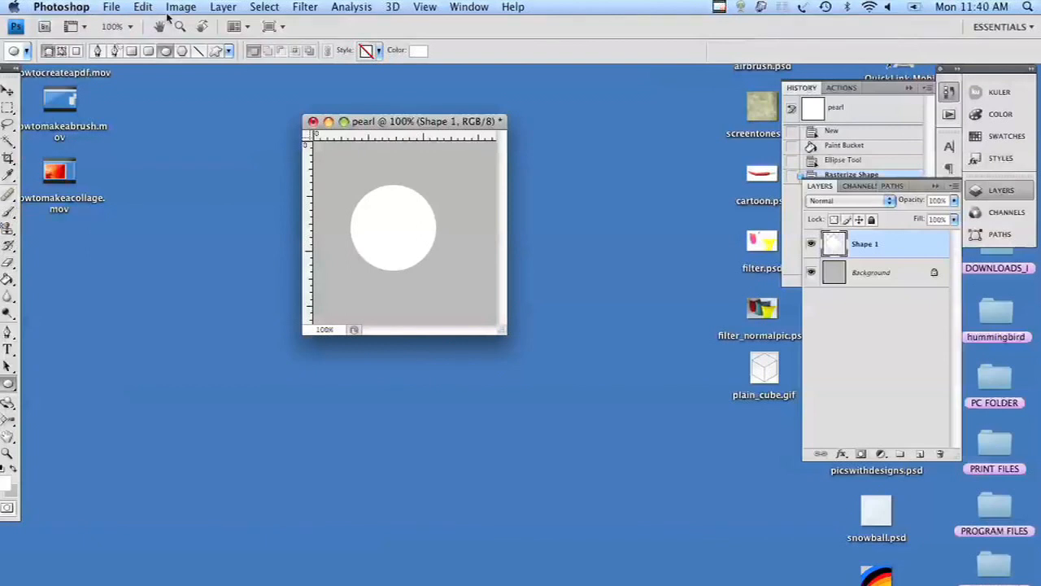
Add an Inner Shadow layer style of about 51 px size with lowered opacity to the circle
left_click(223, 7)
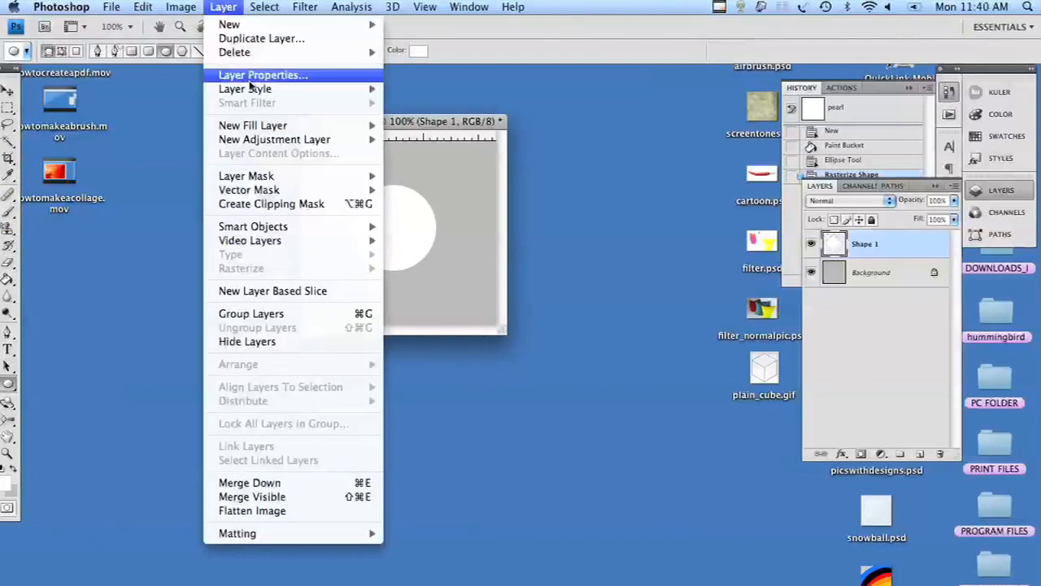
mouse_move(245, 88)
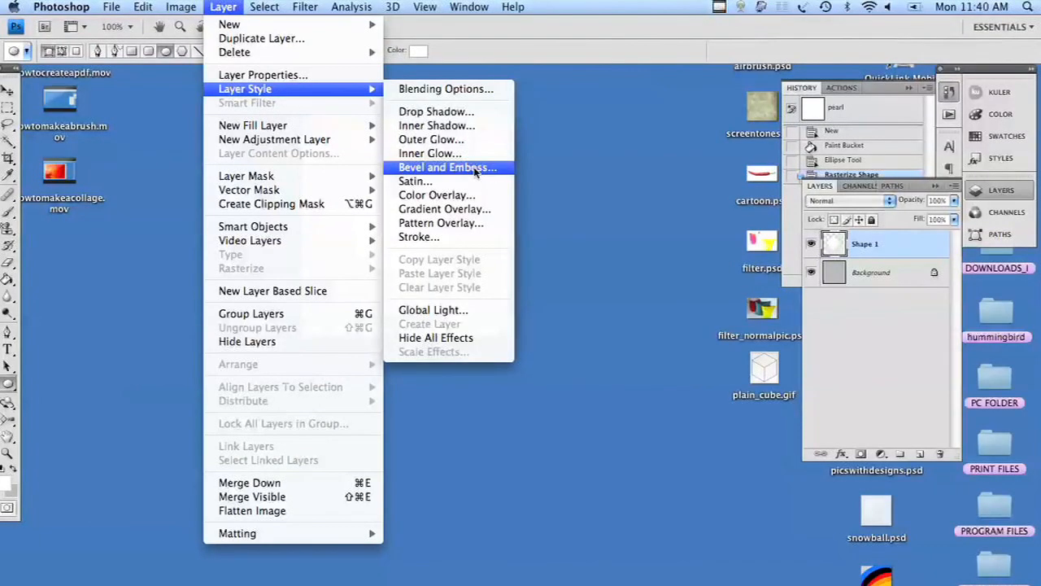
mouse_move(436, 126)
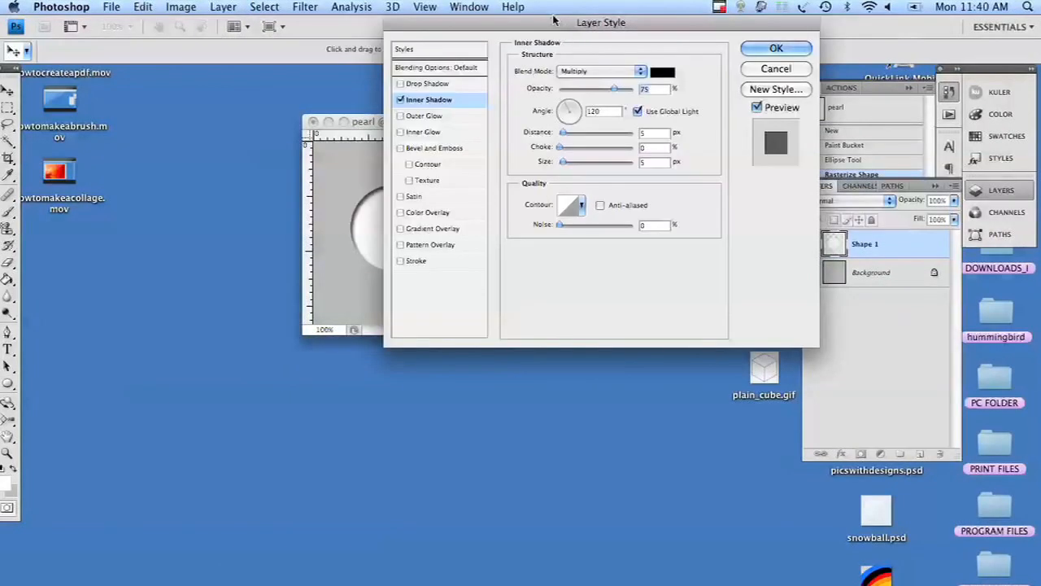
left_click_drag(601, 23, 730, 23)
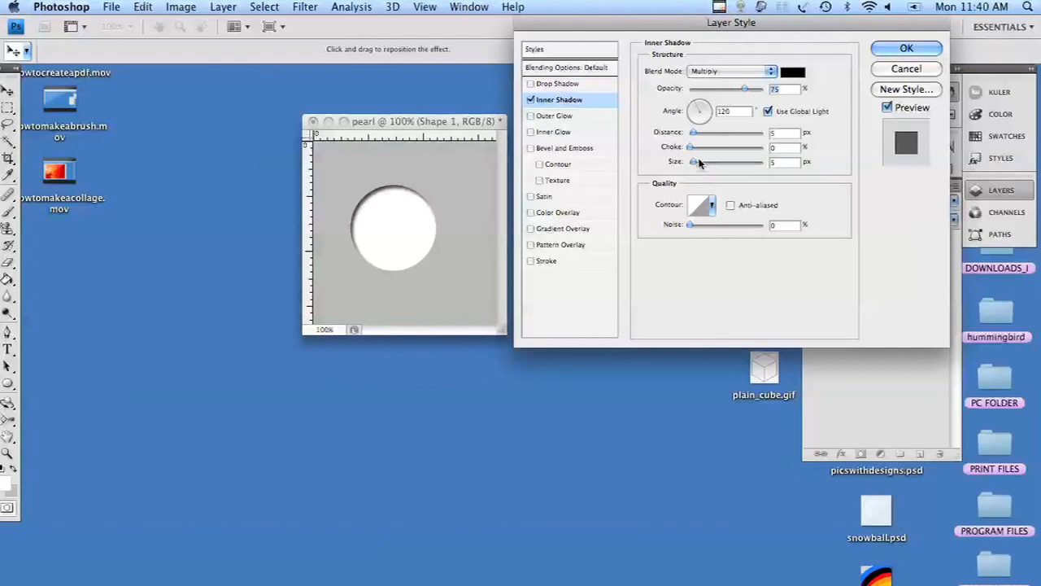
mouse_move(696, 168)
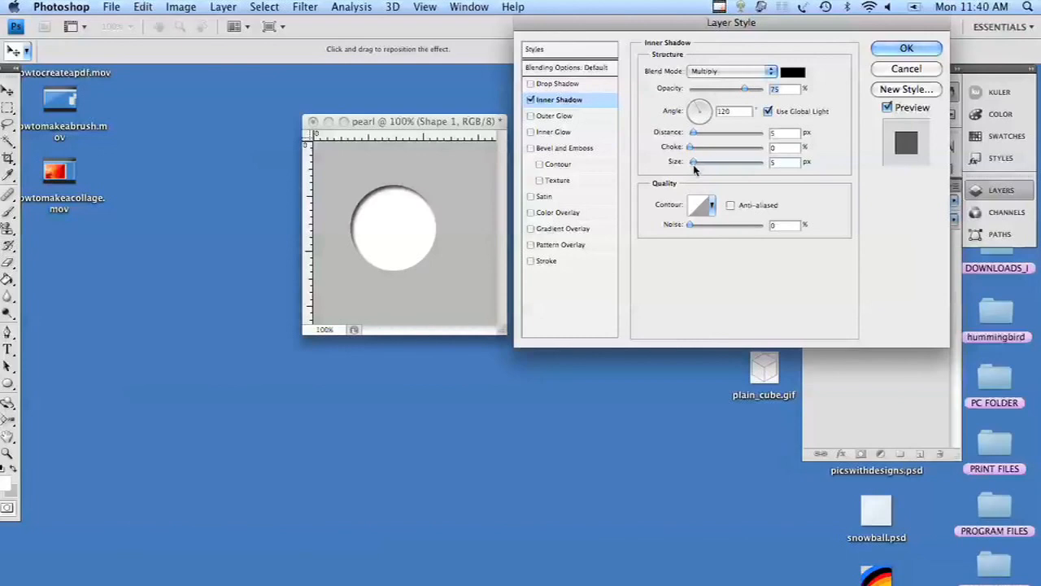
mouse_move(696, 166)
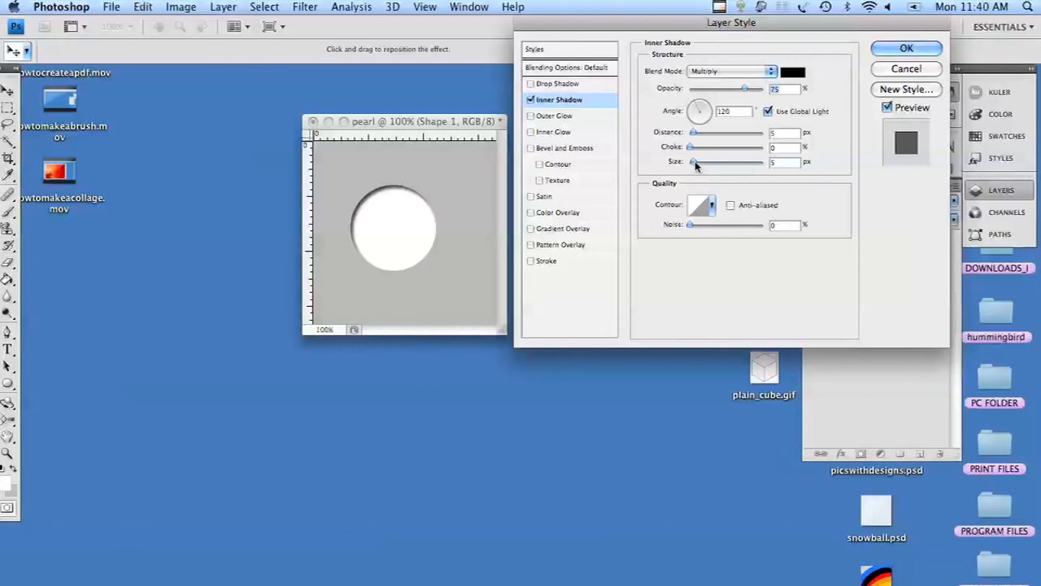
left_click_drag(693, 161, 701, 161)
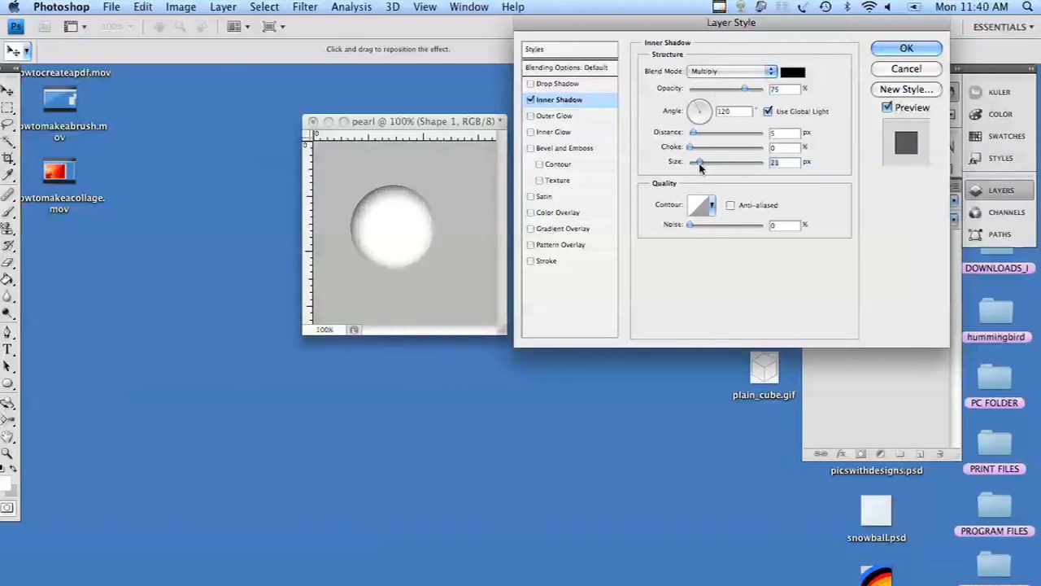
left_click_drag(698, 163, 706, 163)
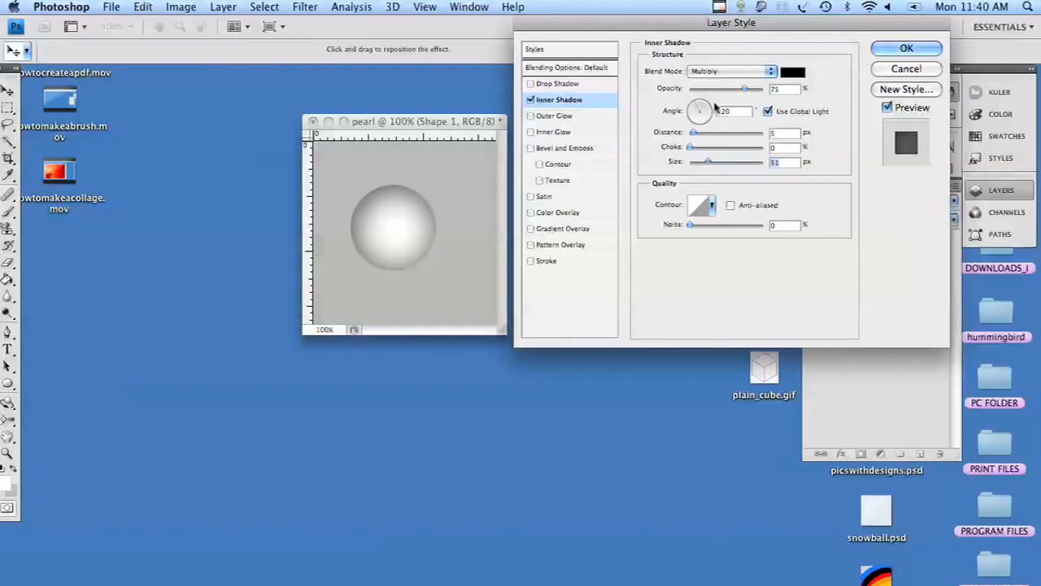
left_click_drag(745, 88, 709, 88)
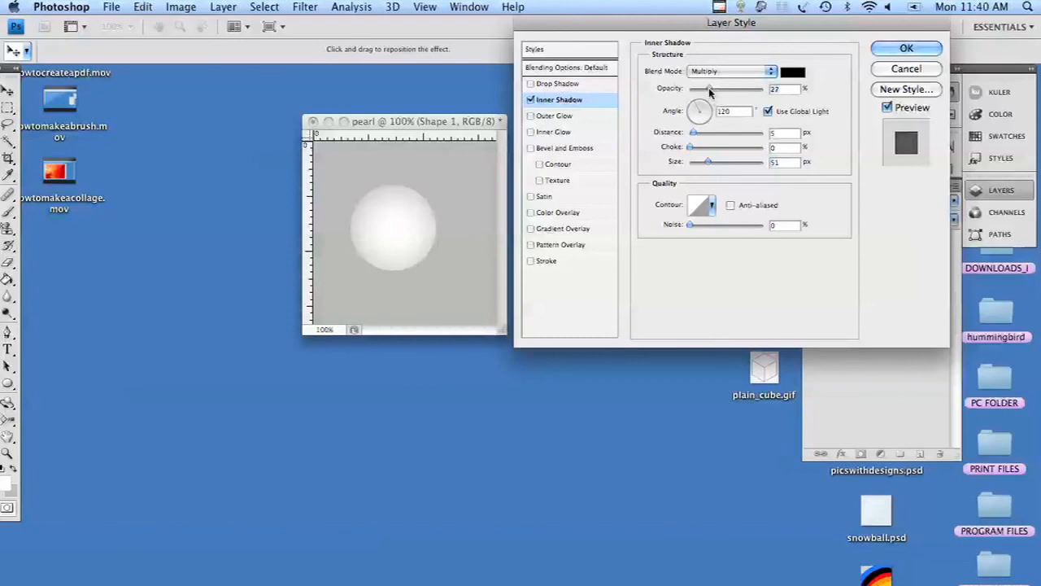
left_click_drag(709, 88, 716, 88)
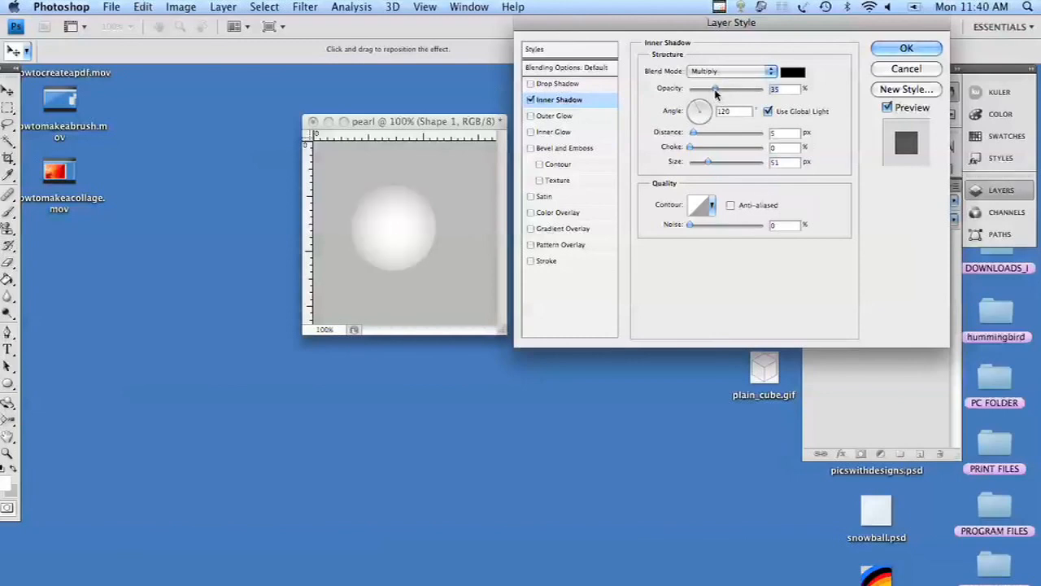
left_click_drag(715, 88, 717, 88)
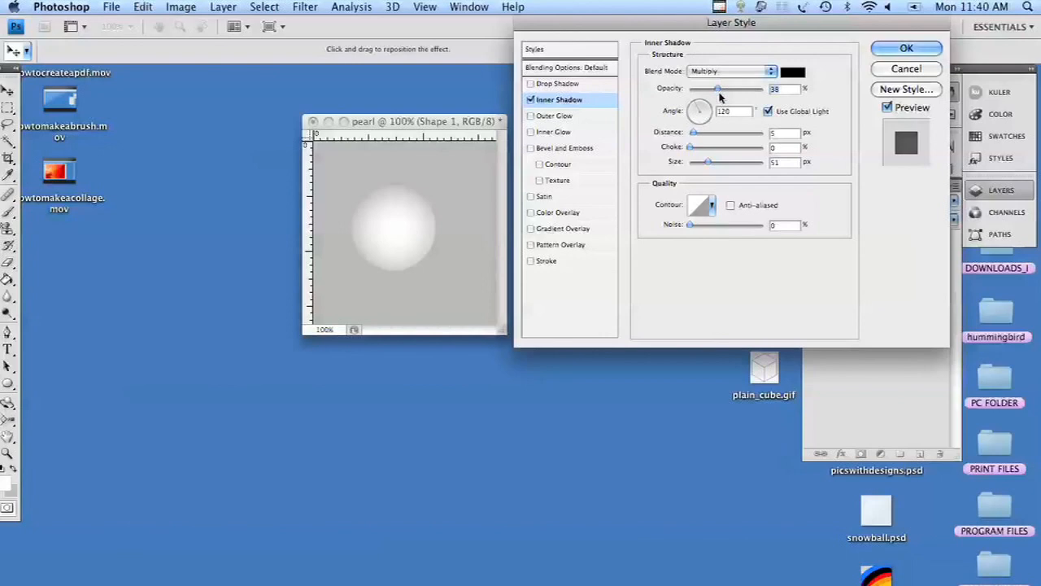
mouse_move(706, 138)
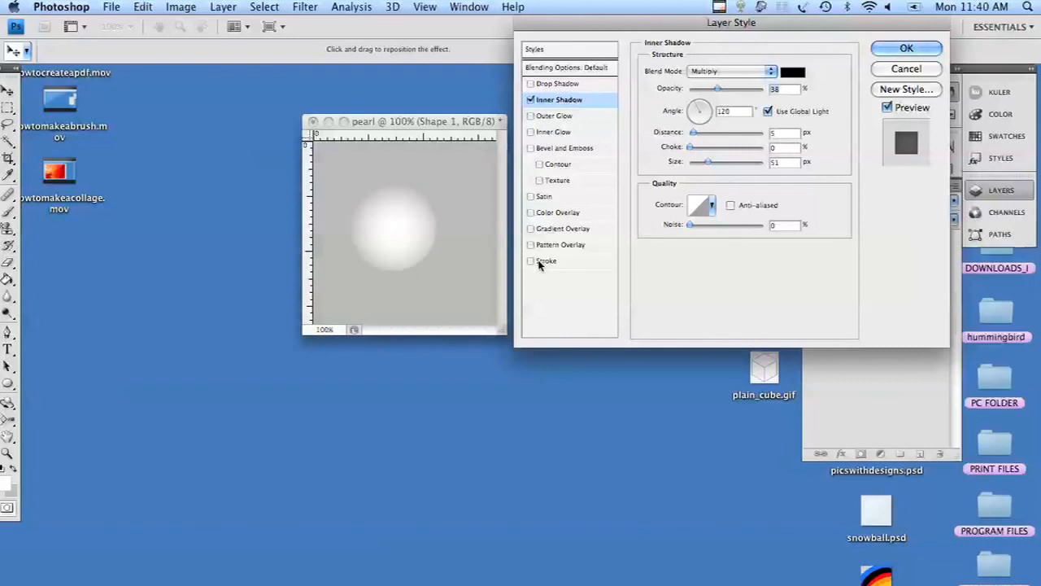
Enable a Stroke effect and set its colour to near-white #efefef
left_click(530, 260)
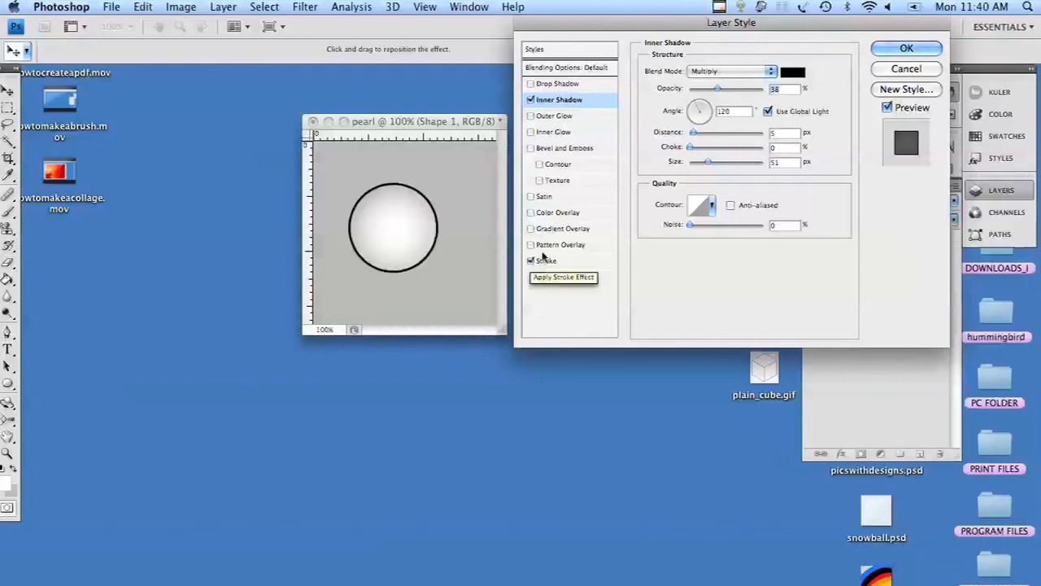
mouse_move(561, 269)
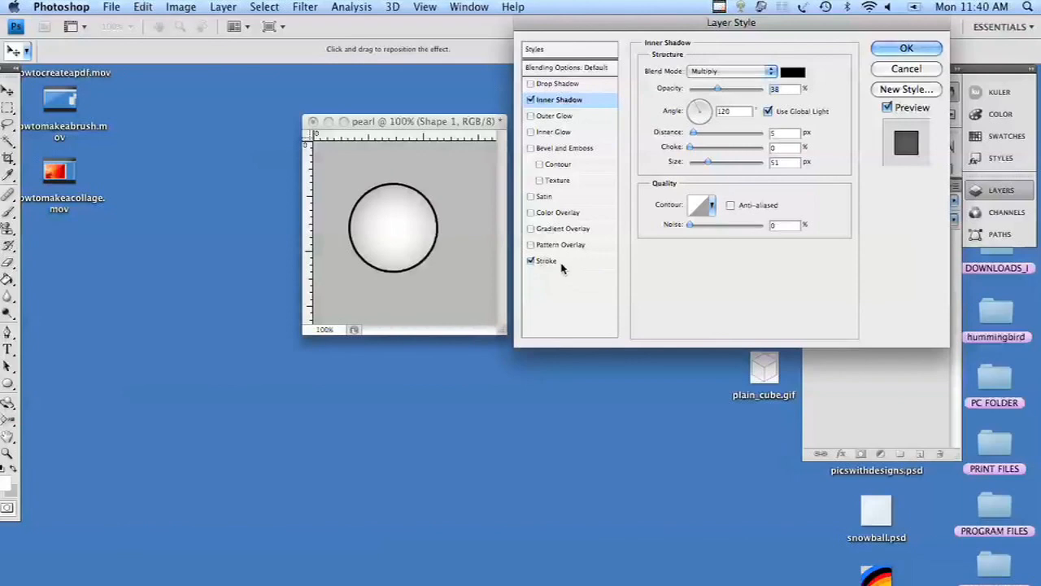
left_click(547, 260)
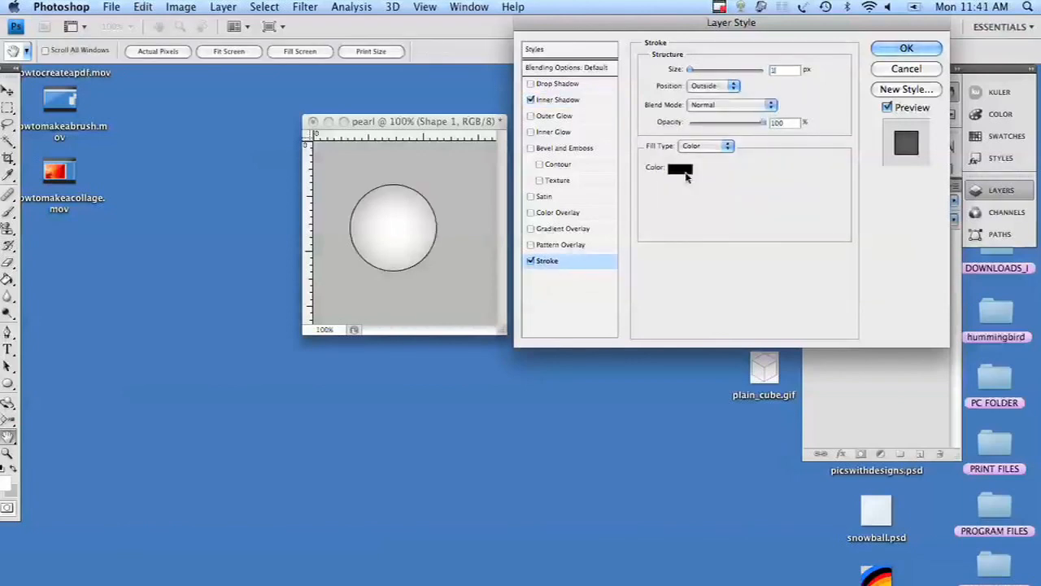
mouse_move(687, 168)
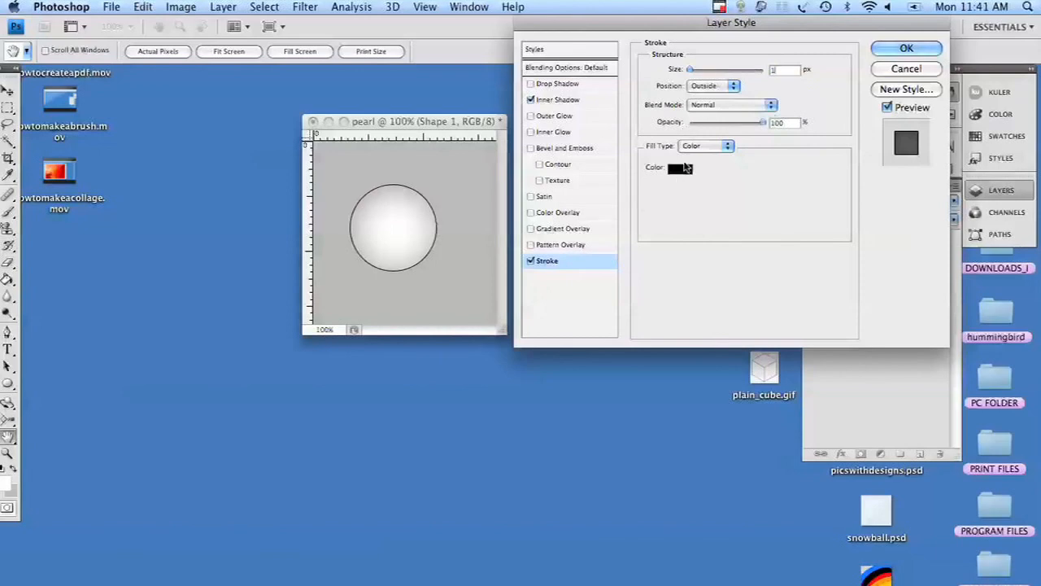
left_click(677, 168)
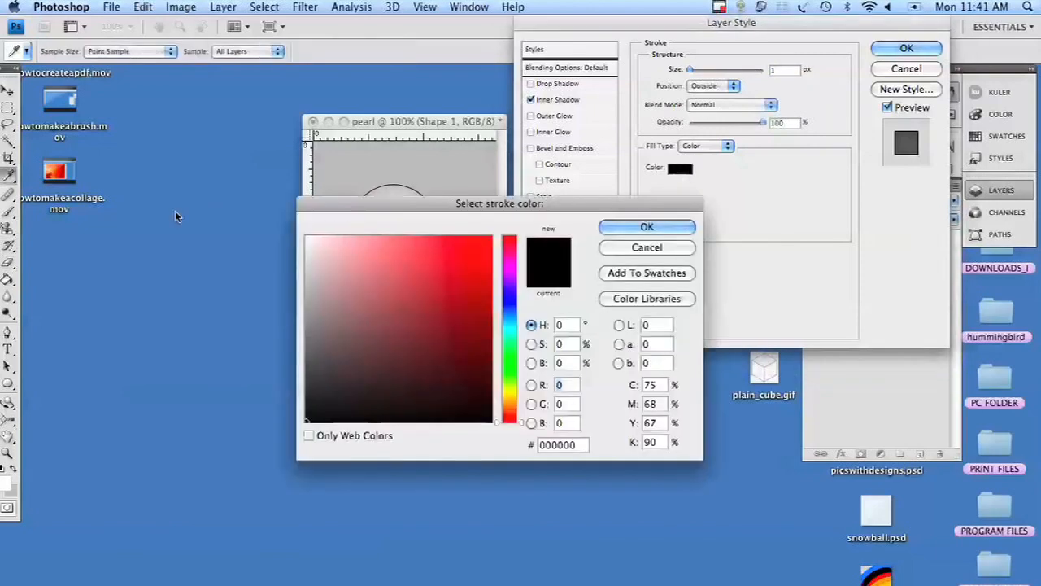
left_click(306, 264)
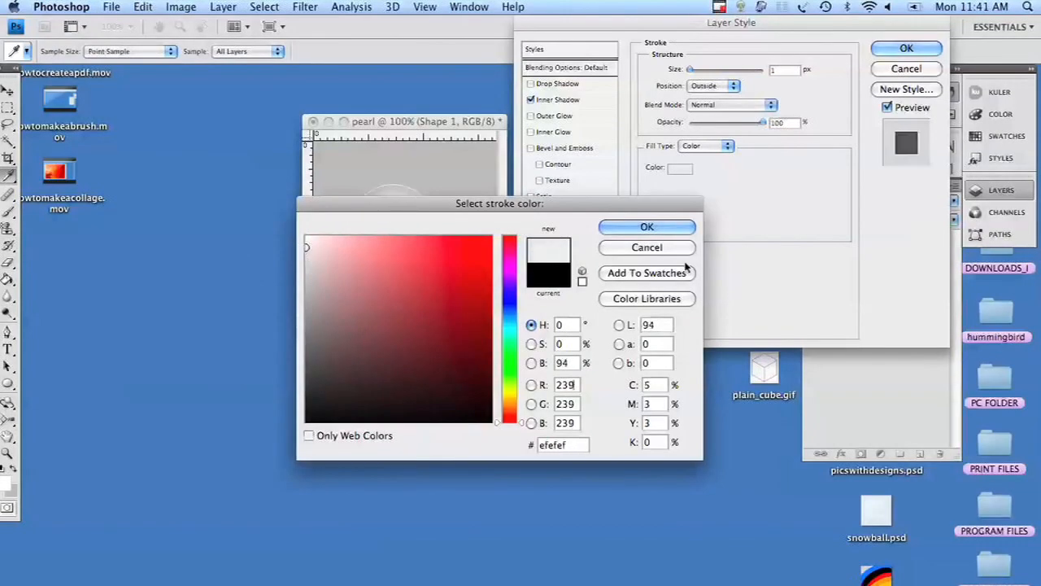
left_click(648, 226)
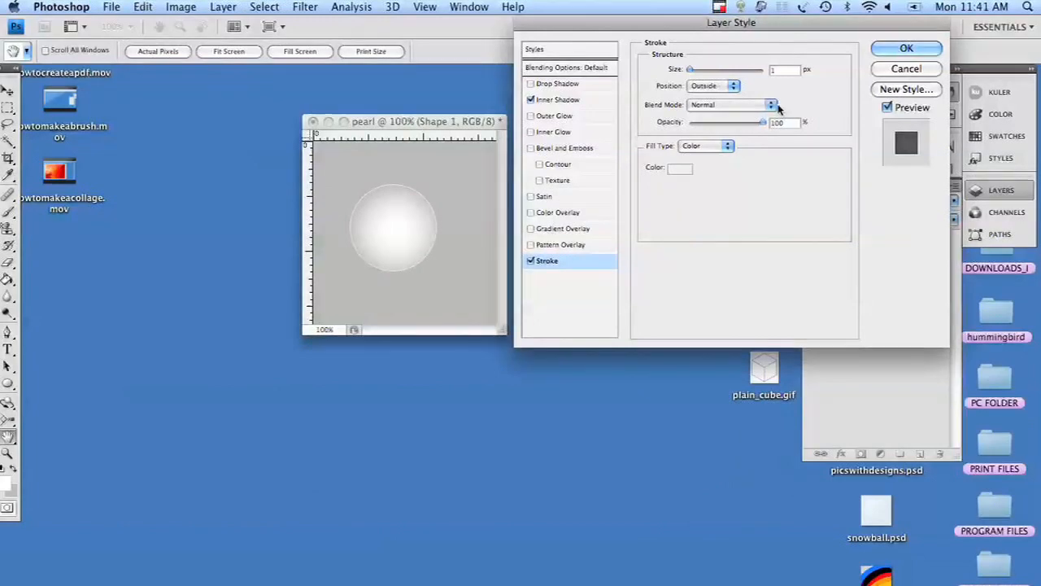
Lower the stroke opacity to make it faint and apply the inner shadow and stroke effects
left_click_drag(762, 122, 700, 122)
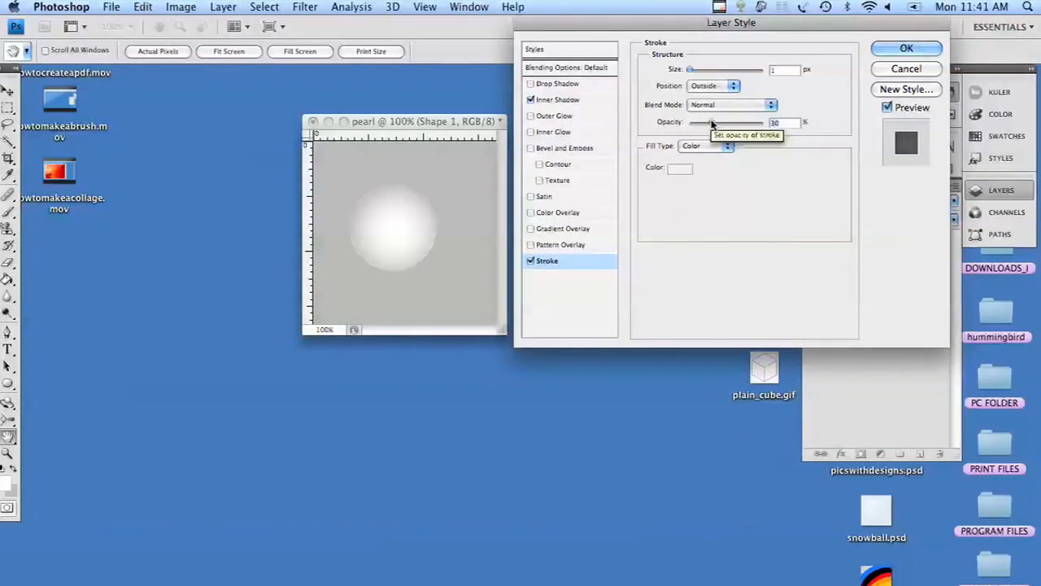
left_click_drag(713, 122, 707, 122)
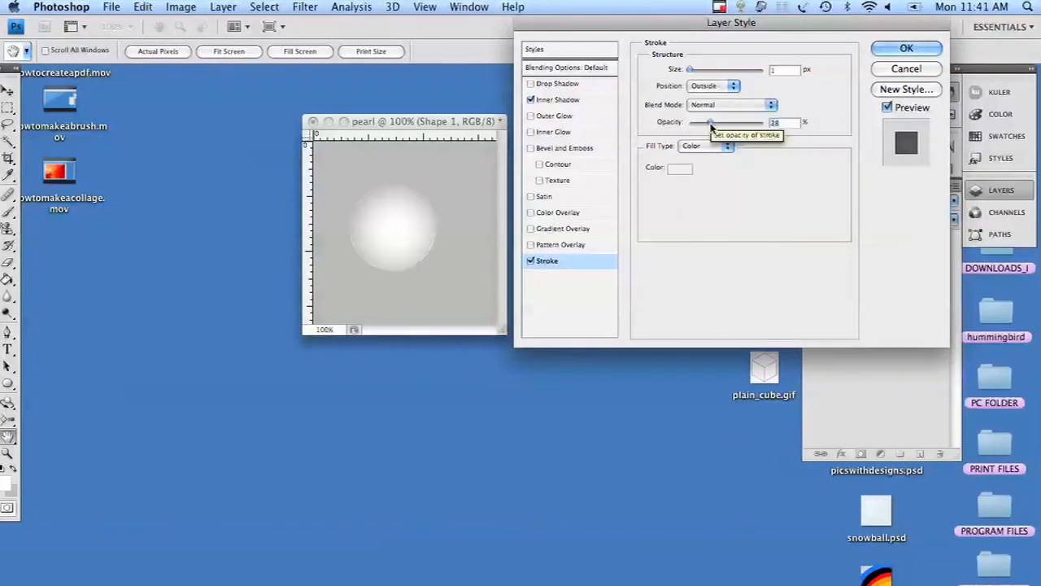
left_click_drag(713, 122, 716, 122)
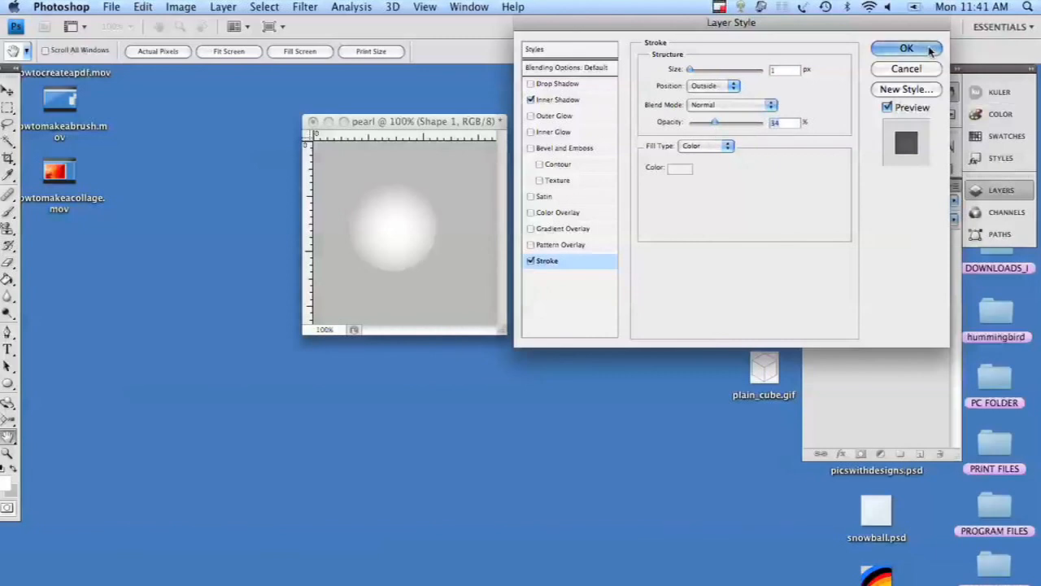
left_click(906, 49)
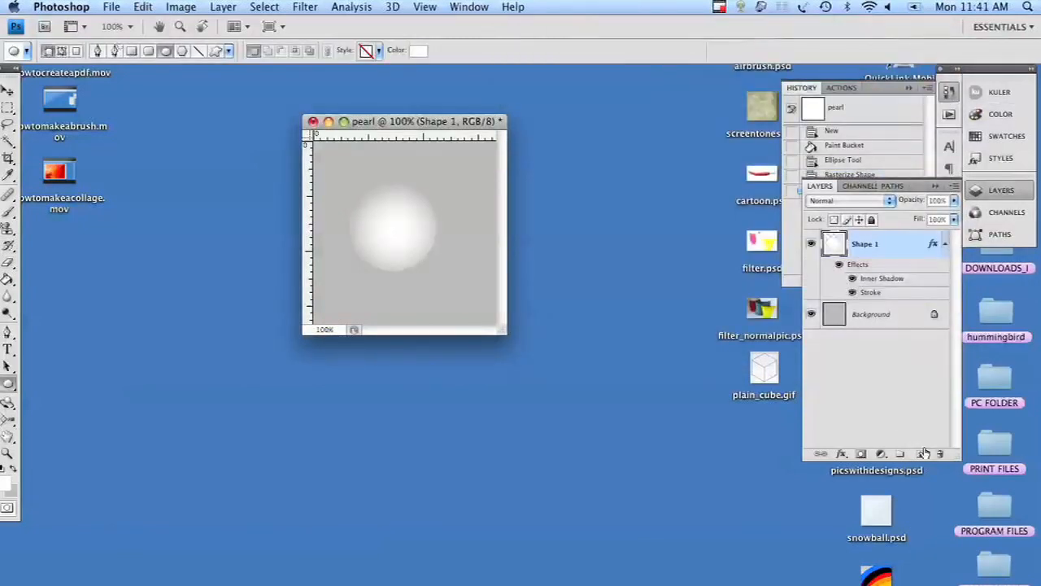
Add empty Layer 1 above the sphere, choose a brush tip, and reactivate the sphere shape layer
left_click(902, 452)
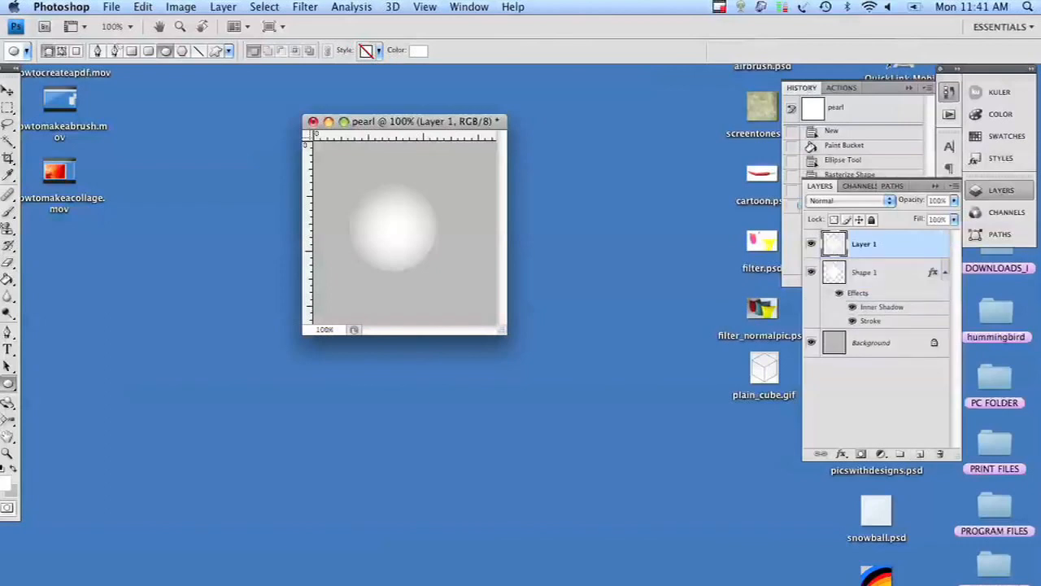
left_click(9, 212)
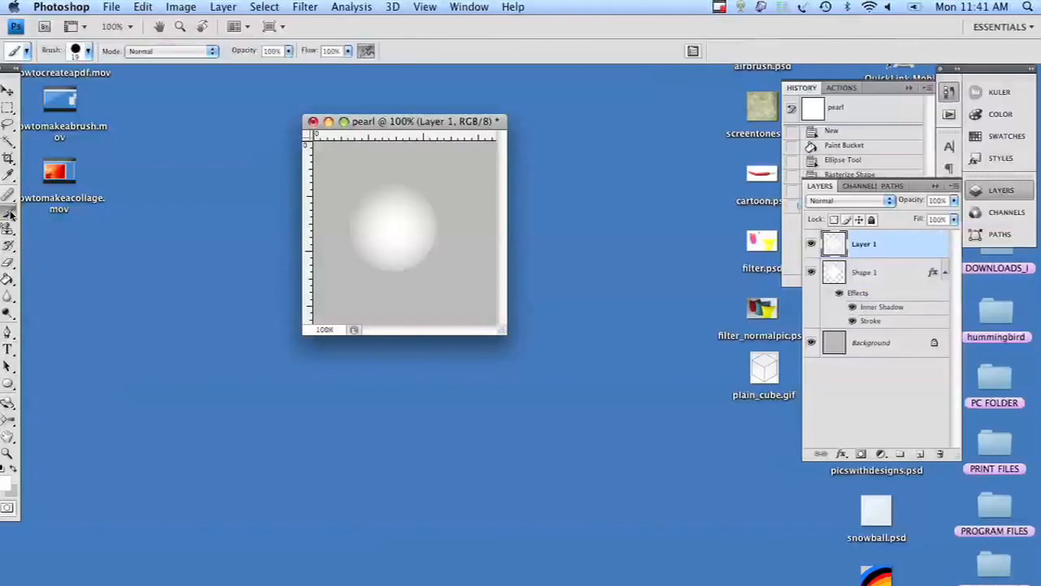
mouse_move(9, 218)
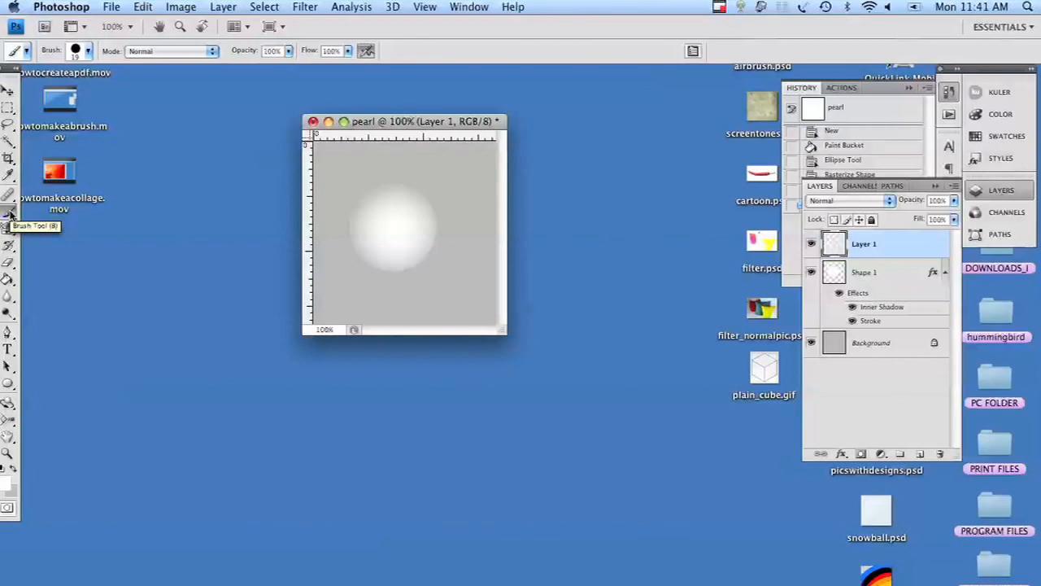
left_click(88, 51)
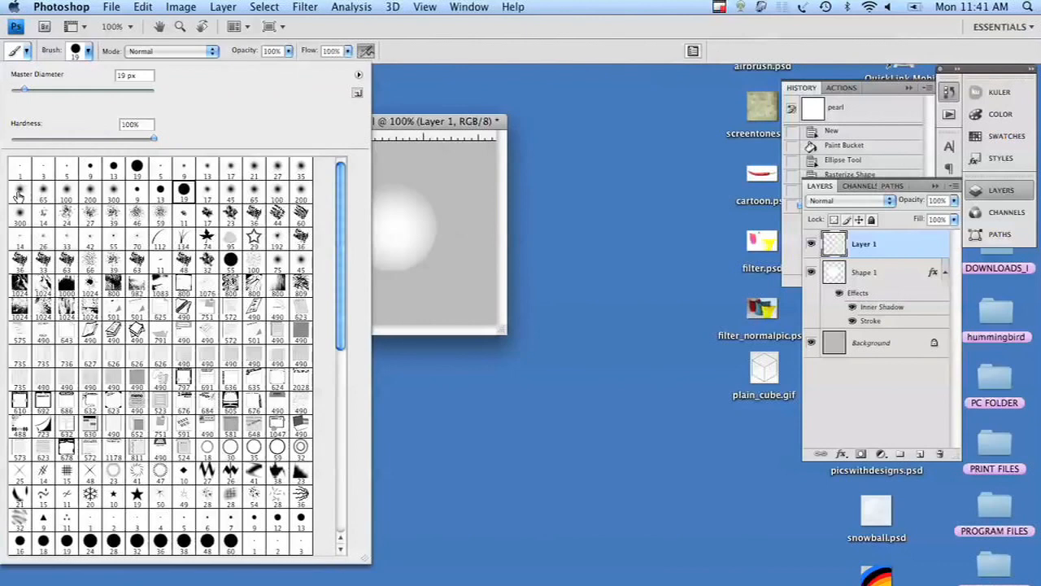
left_click(19, 187)
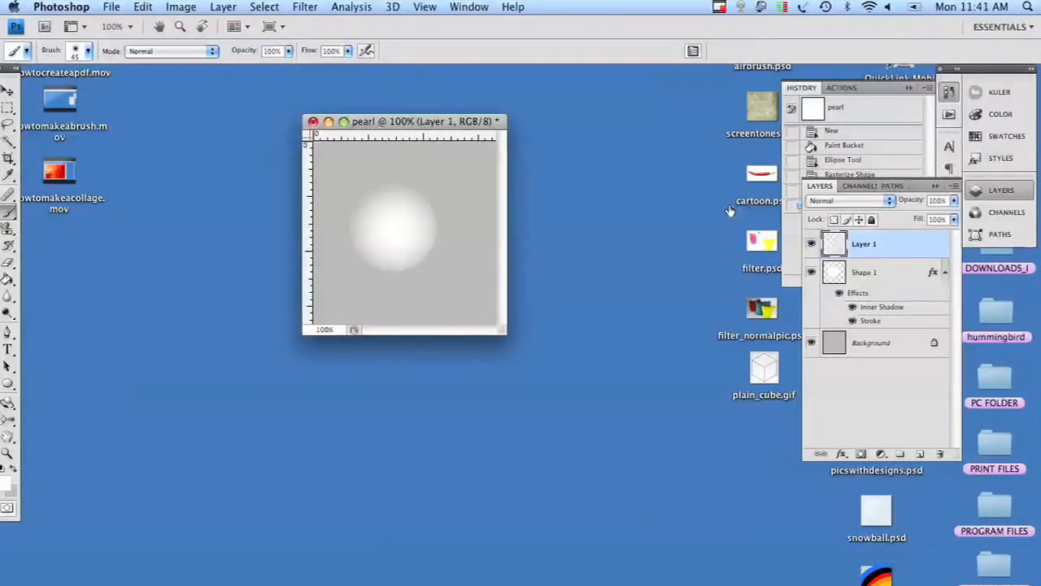
left_click(866, 272)
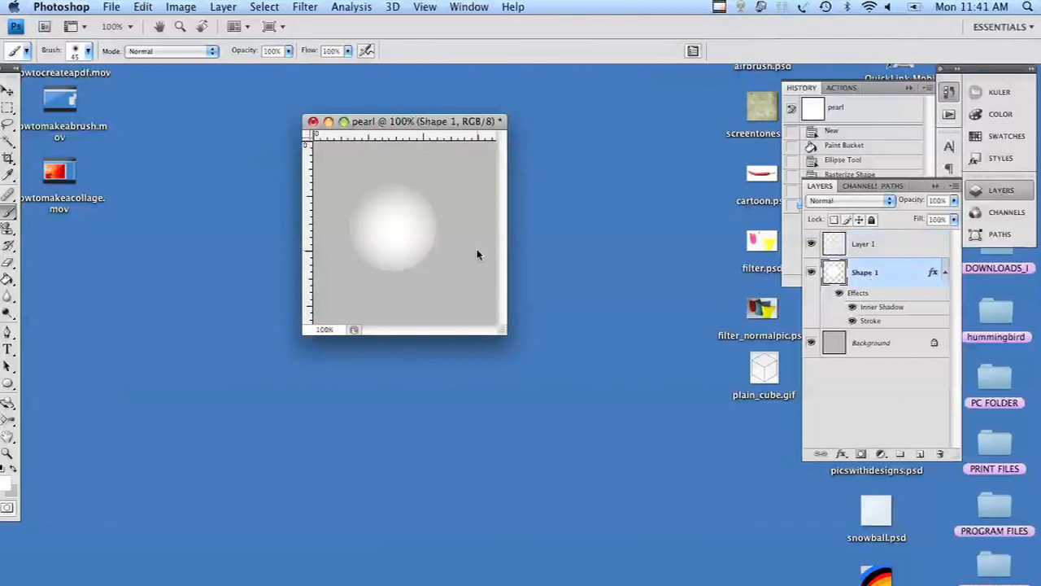
Select the sphere's area with the Magic Wand and make Layer 1 active for the highlight
left_click(10, 140)
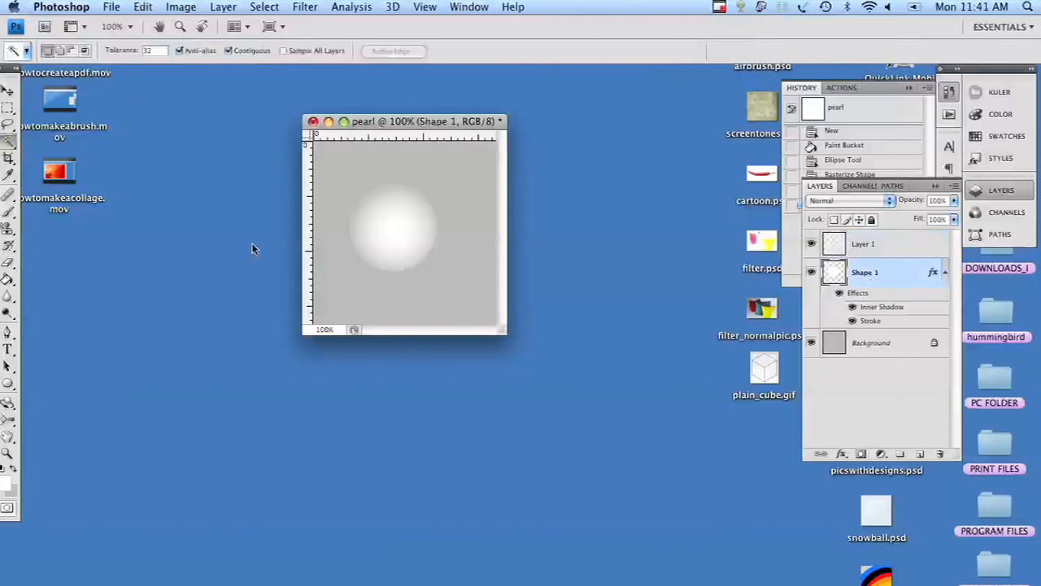
left_click(394, 231)
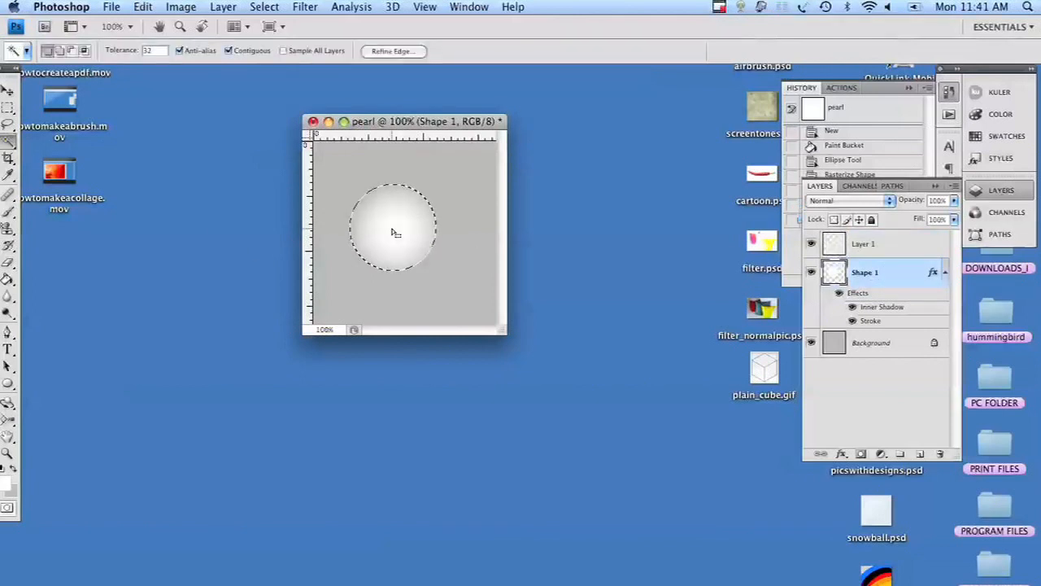
left_click(863, 244)
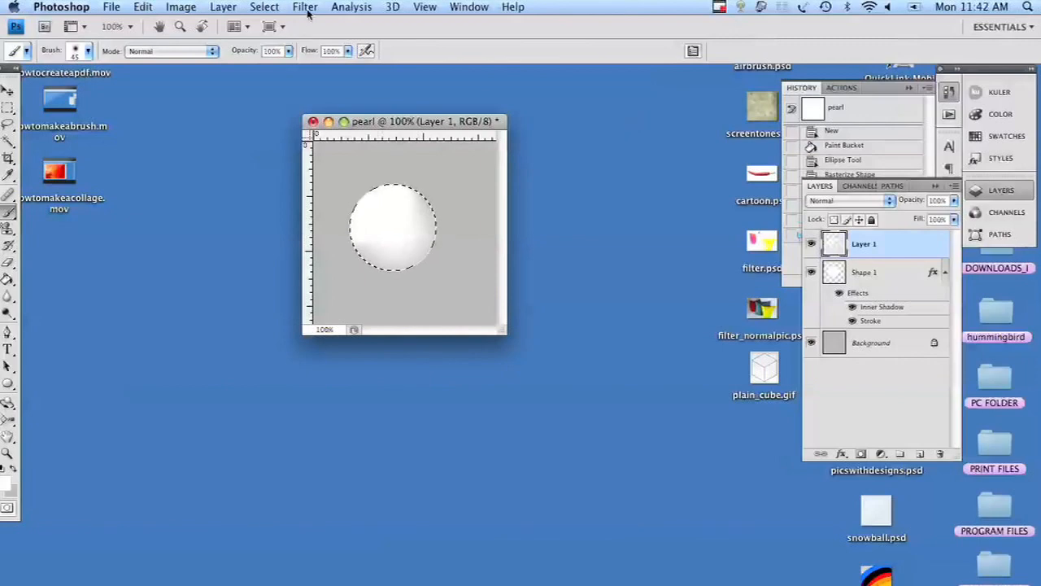
Apply a Gaussian Blur of radius 7.8 px to the highlight on Layer 1
left_click(306, 6)
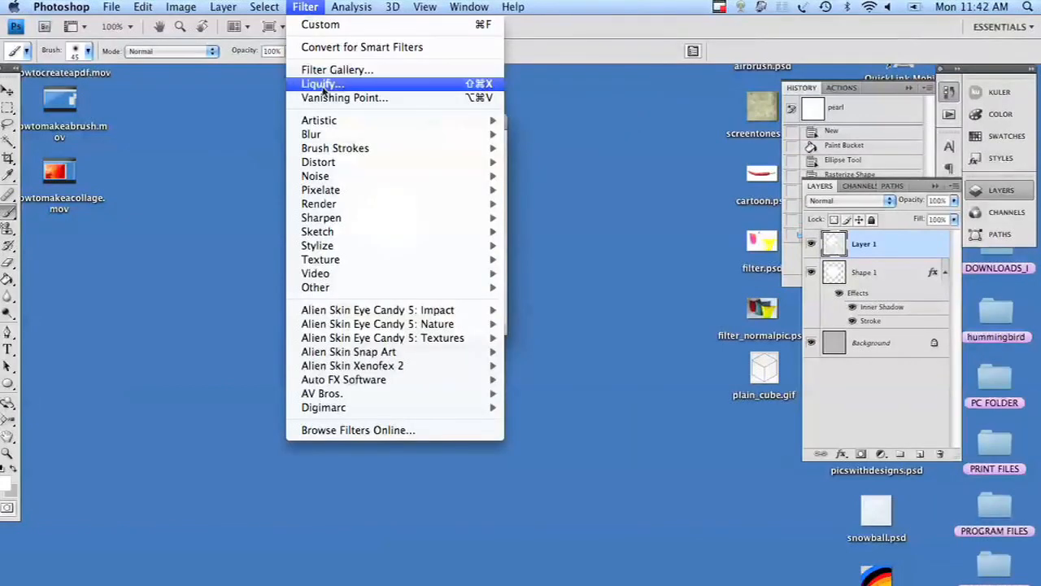
mouse_move(335, 148)
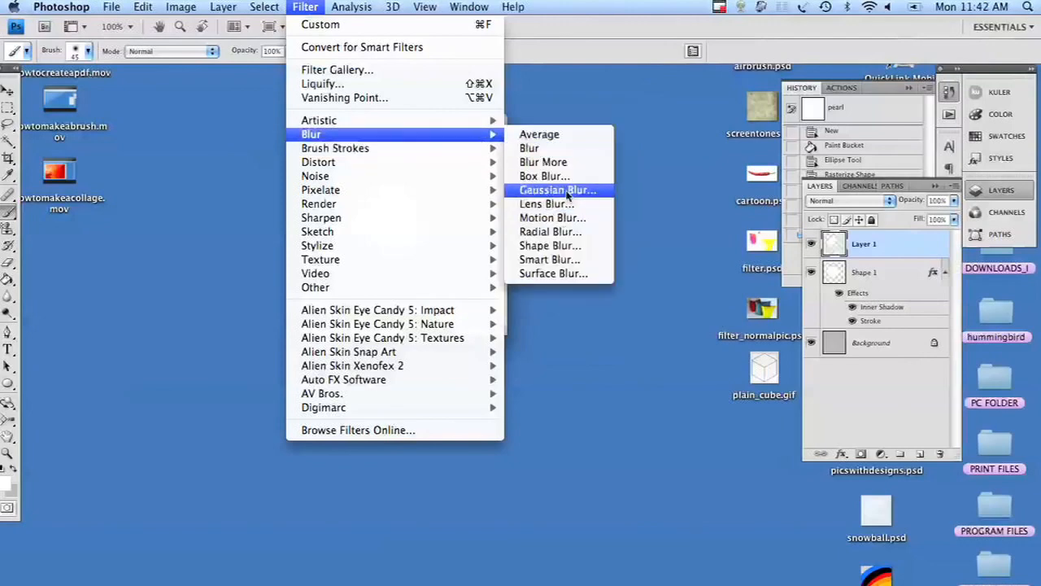
left_click(557, 189)
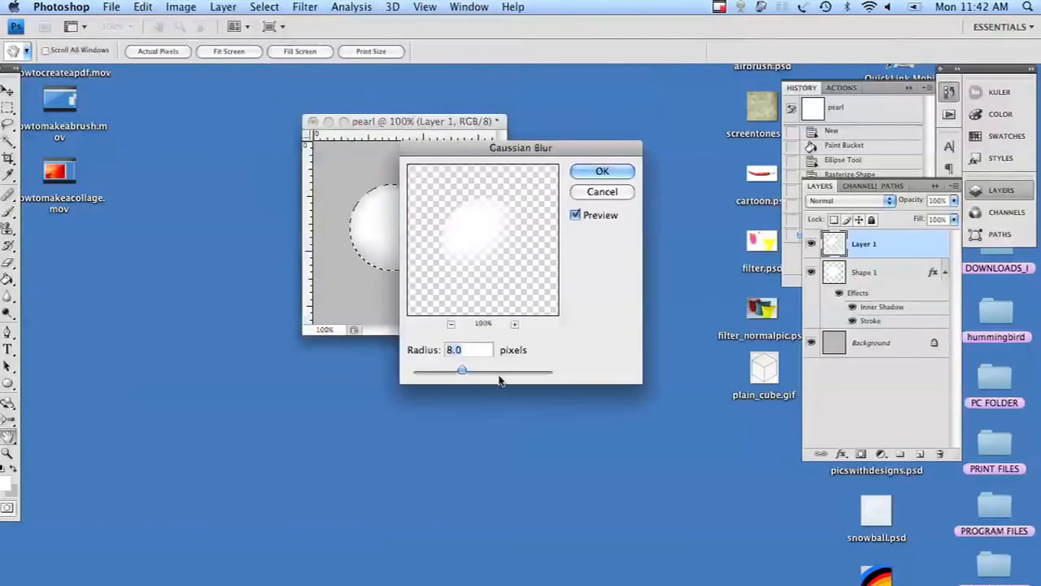
left_click_drag(462, 371, 478, 371)
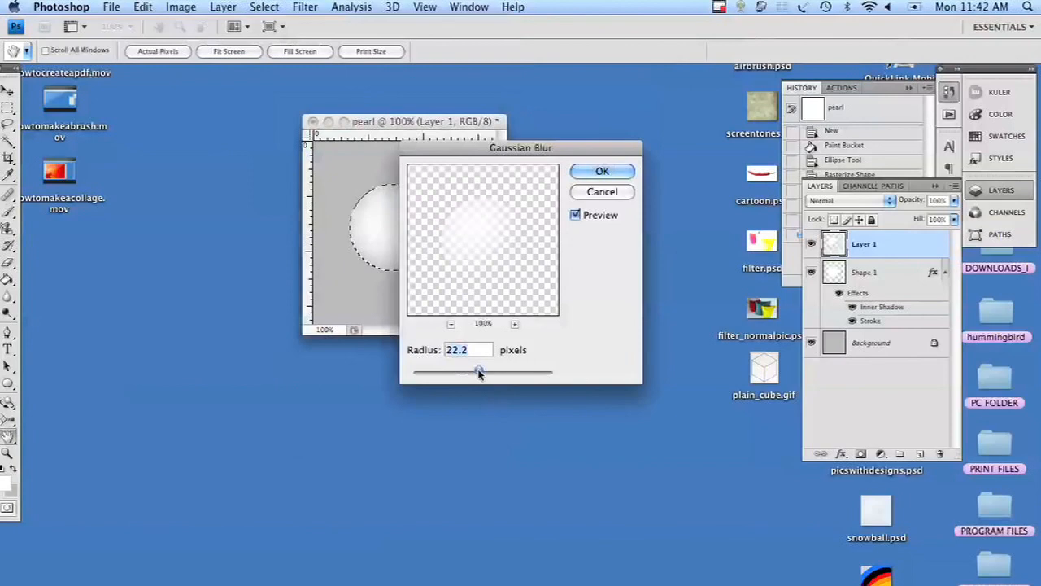
left_click_drag(480, 371, 463, 371)
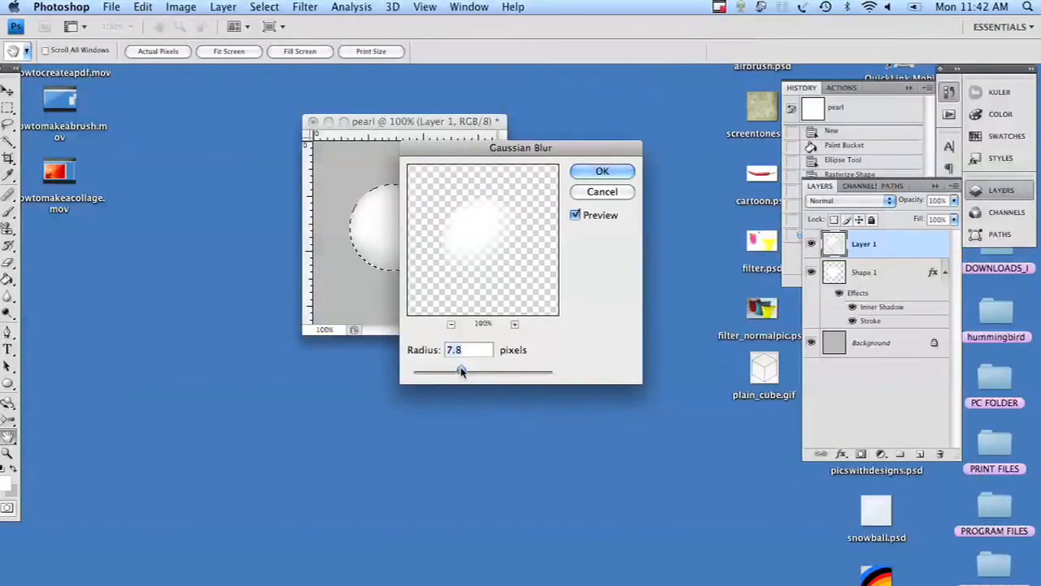
left_click(602, 171)
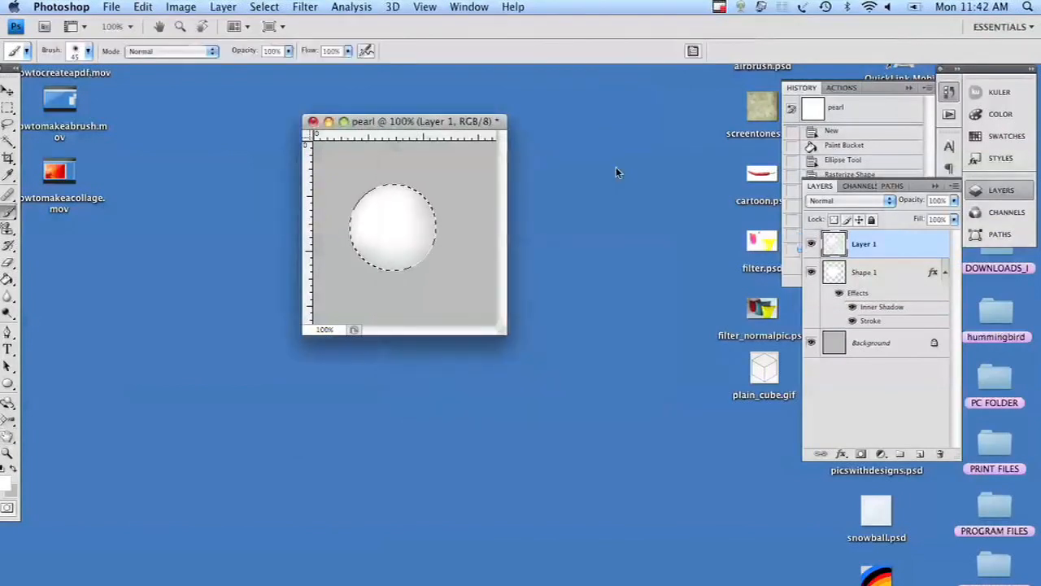
mouse_move(538, 234)
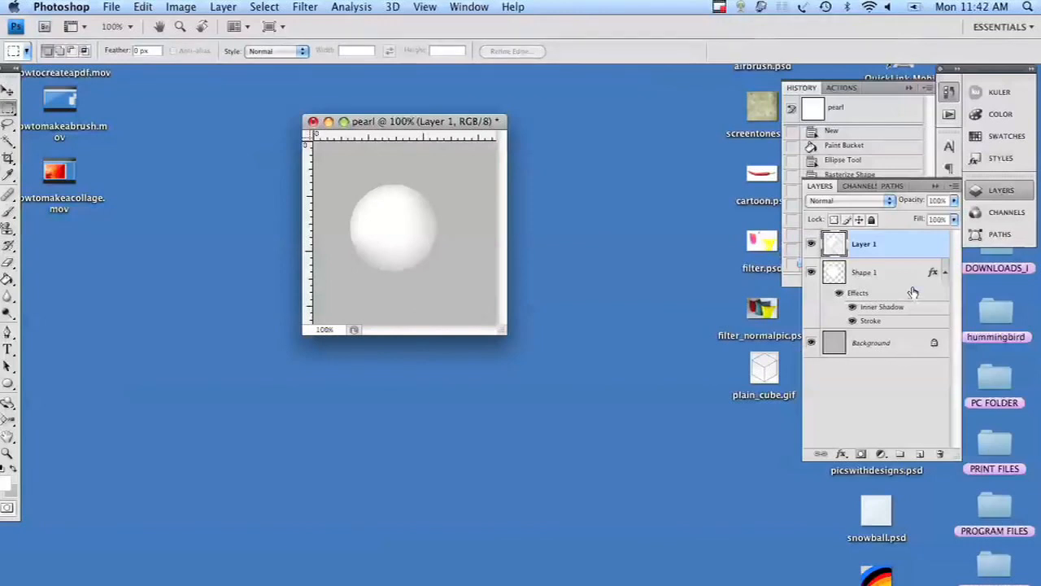
Add a new Layer 2 directly above the Background layer
left_click(866, 272)
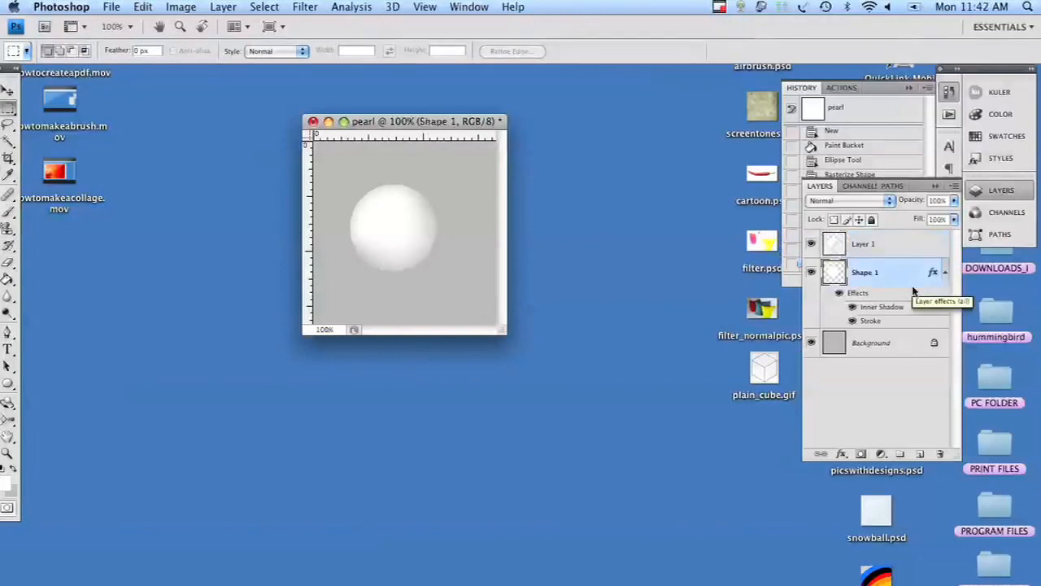
left_click(872, 342)
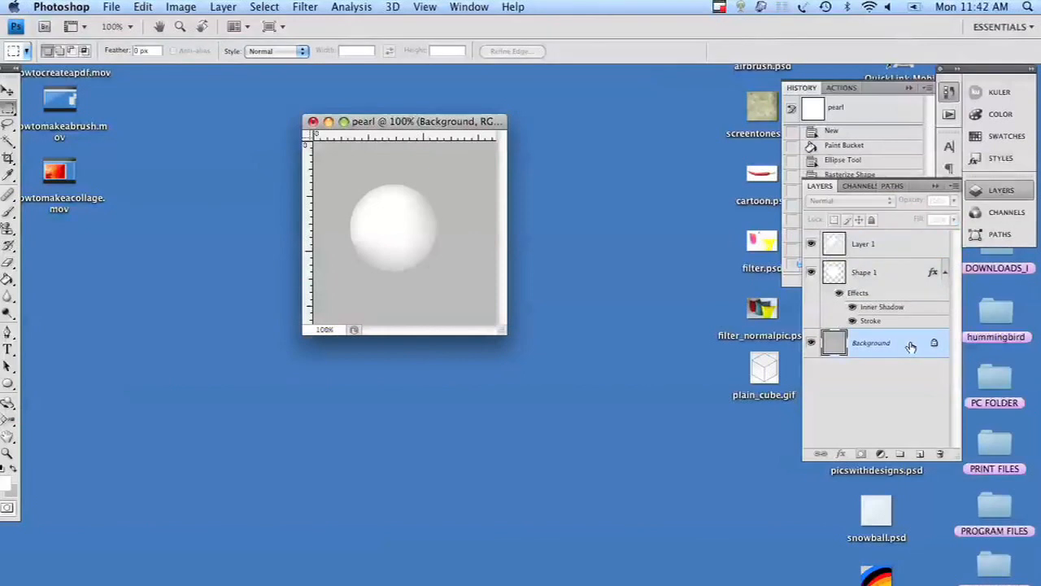
left_click(919, 454)
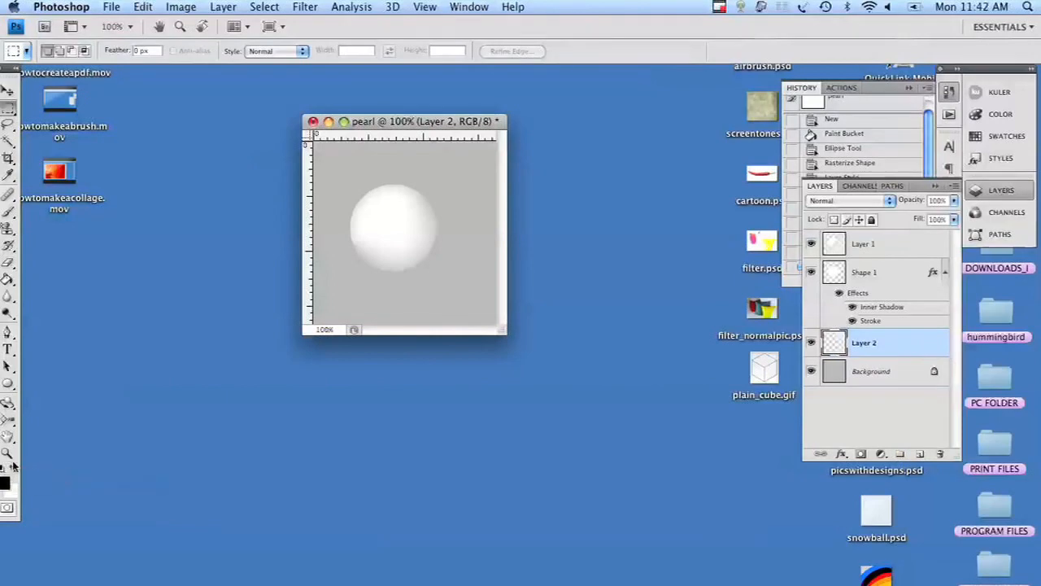
Paint a dark shadow smudge just beneath the sphere with a soft round brush
left_click(9, 198)
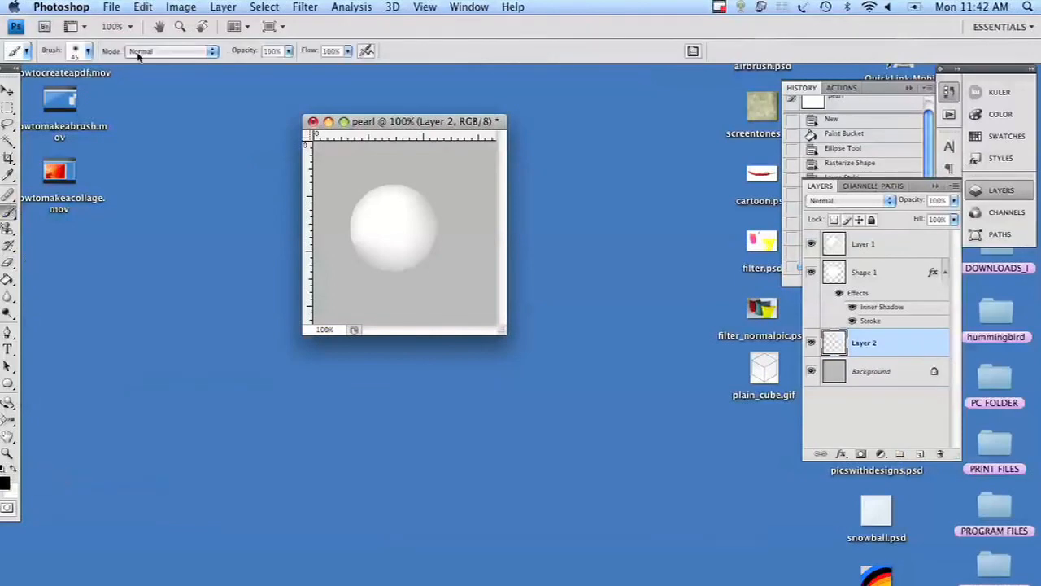
left_click(88, 50)
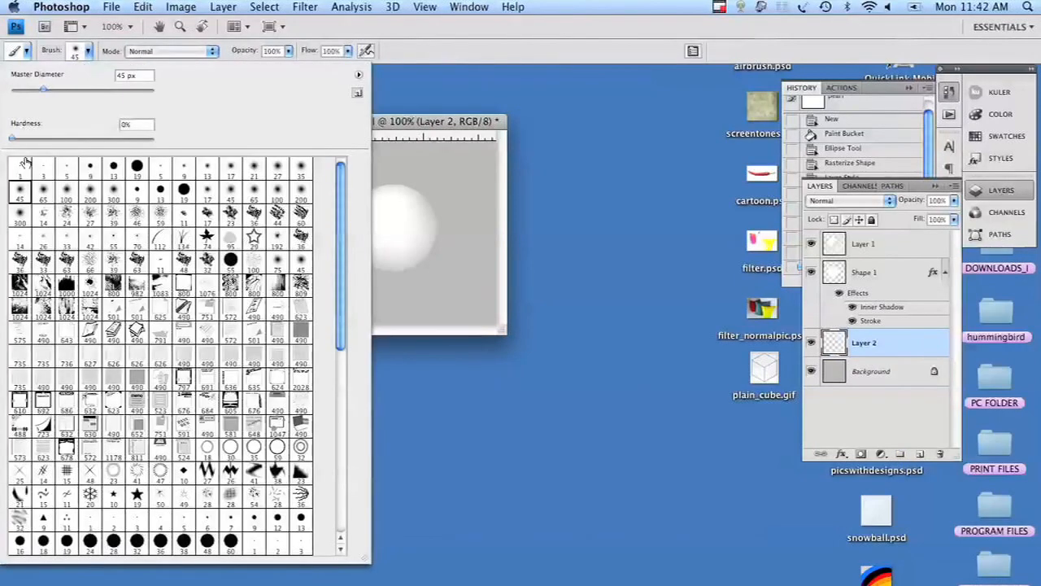
left_click(231, 166)
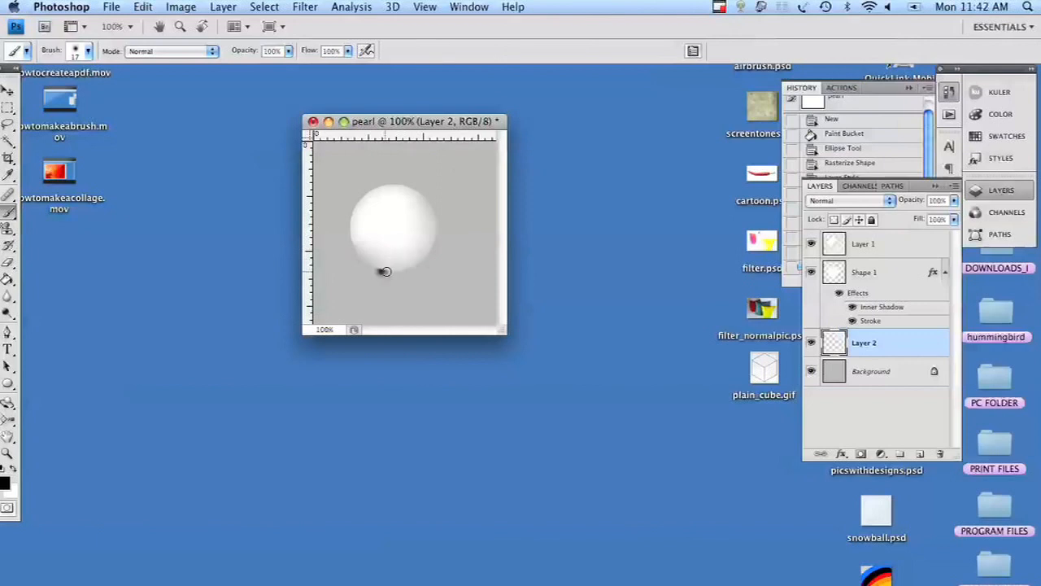
left_click_drag(384, 270, 407, 280)
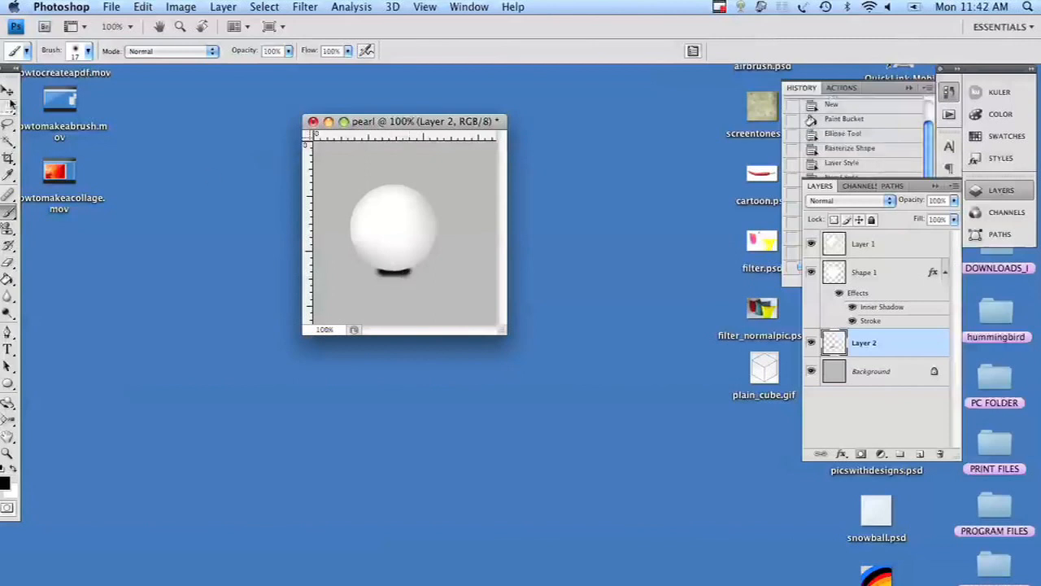
left_click(11, 91)
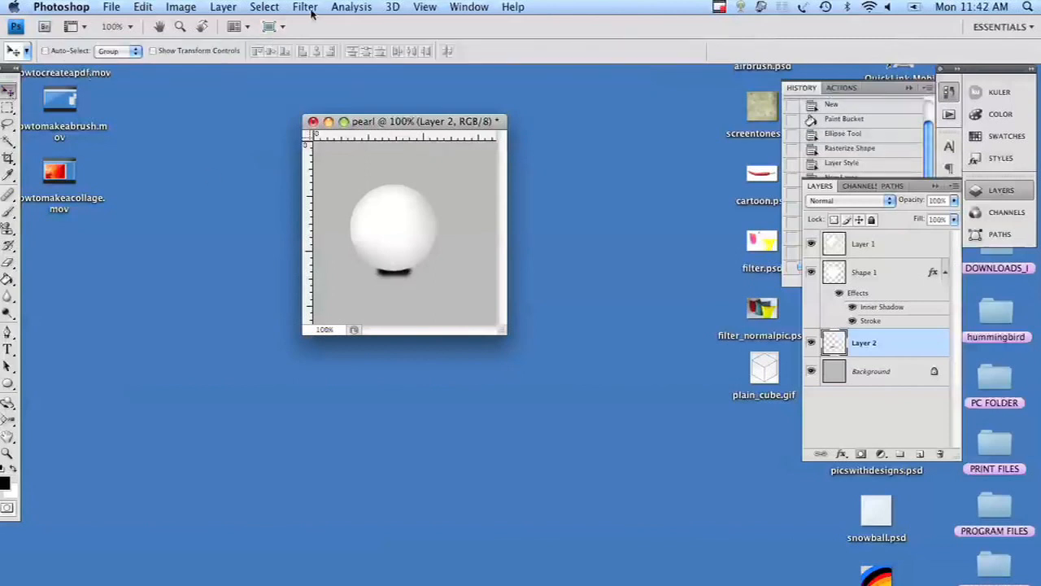
Apply a Motion Blur of angle 0 and distance 55 px to the shadow on Layer 2
left_click(306, 7)
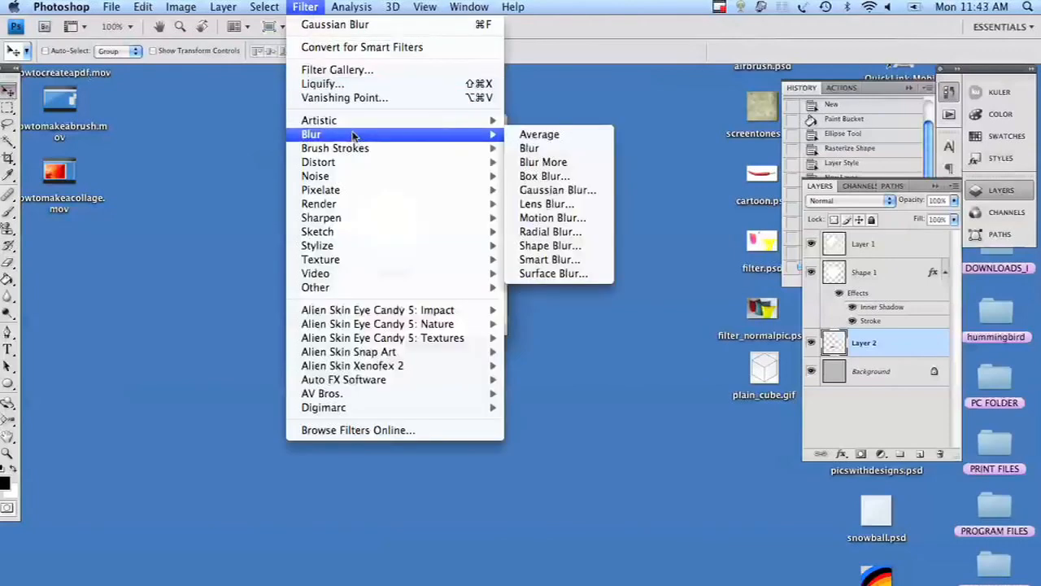
left_click(553, 218)
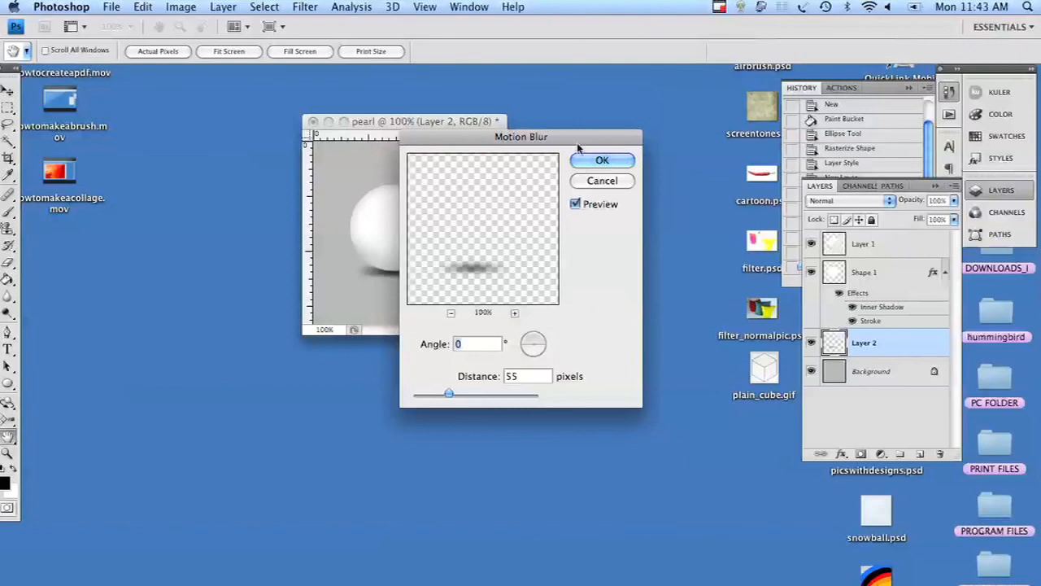
left_click_drag(521, 137, 646, 99)
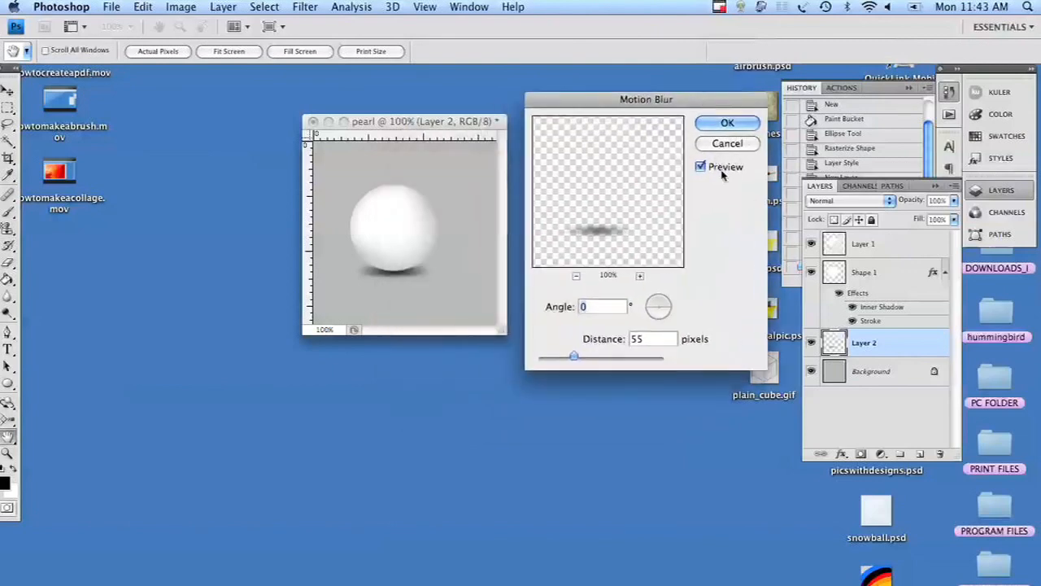
mouse_move(569, 387)
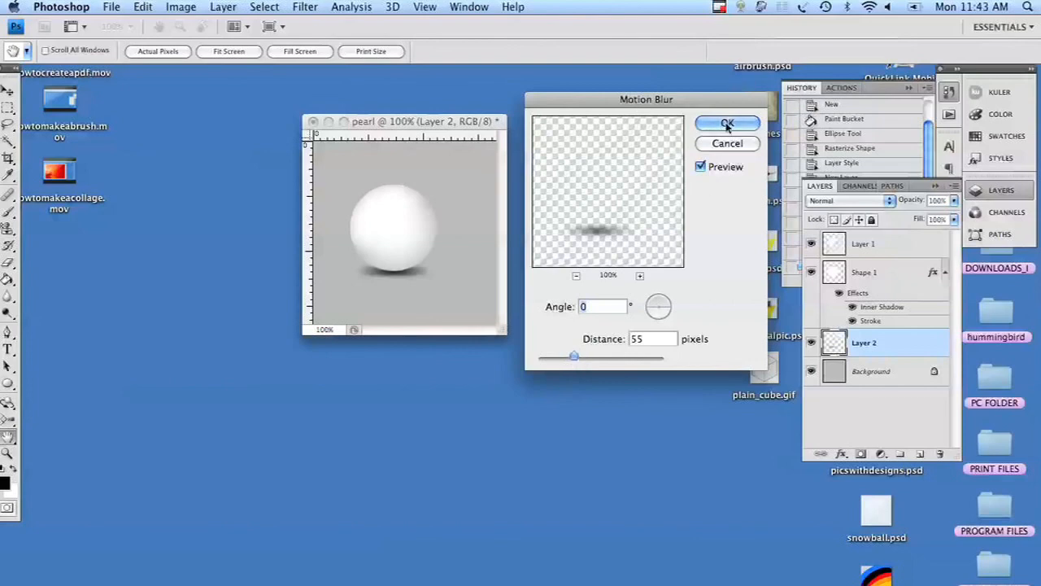
left_click(727, 124)
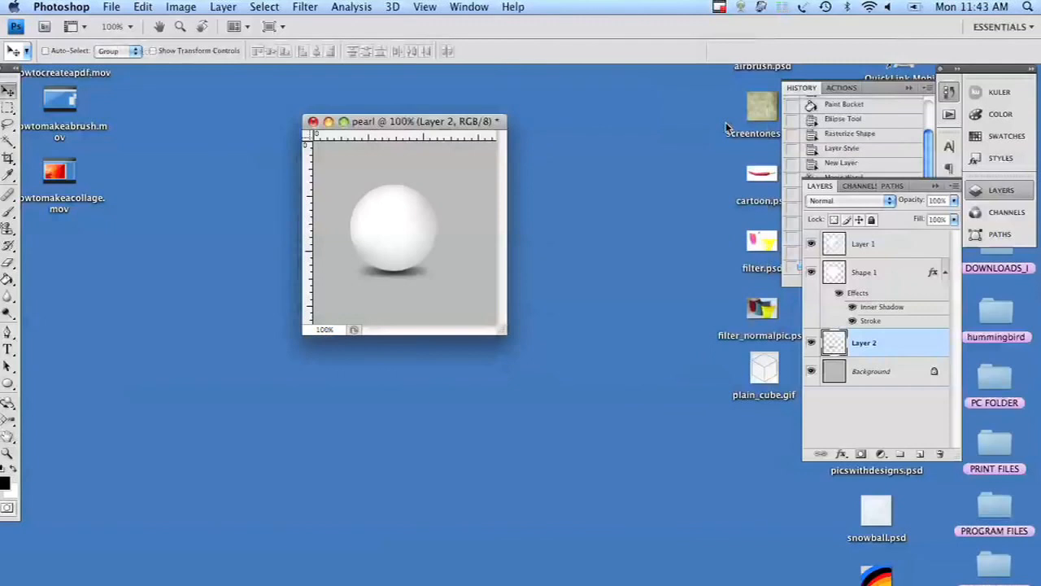
mouse_move(544, 149)
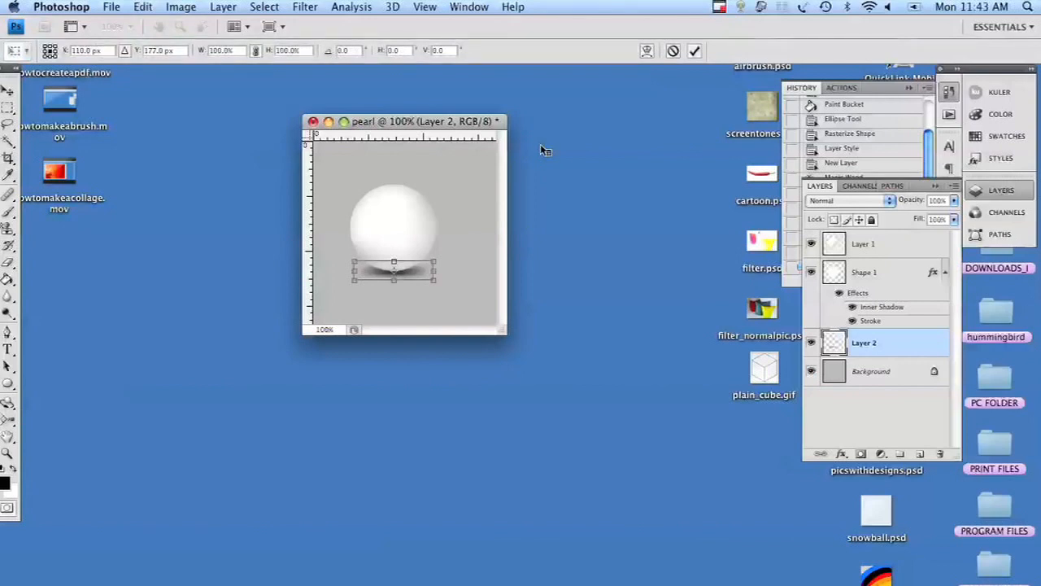
mouse_move(358, 267)
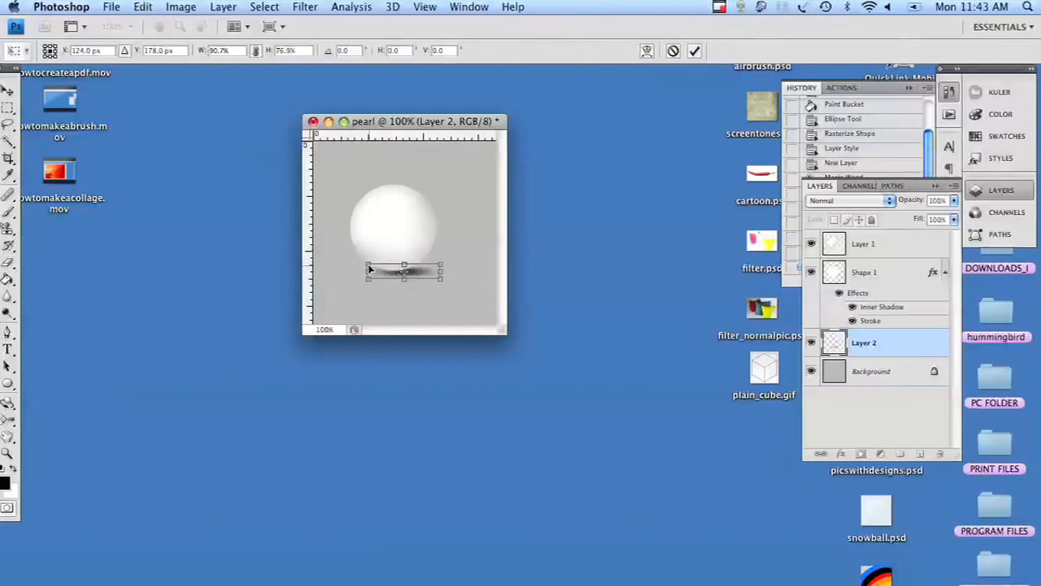
Nudge the flattened shadow slightly right so it sits centred beneath the sphere
left_click_drag(371, 271, 407, 271)
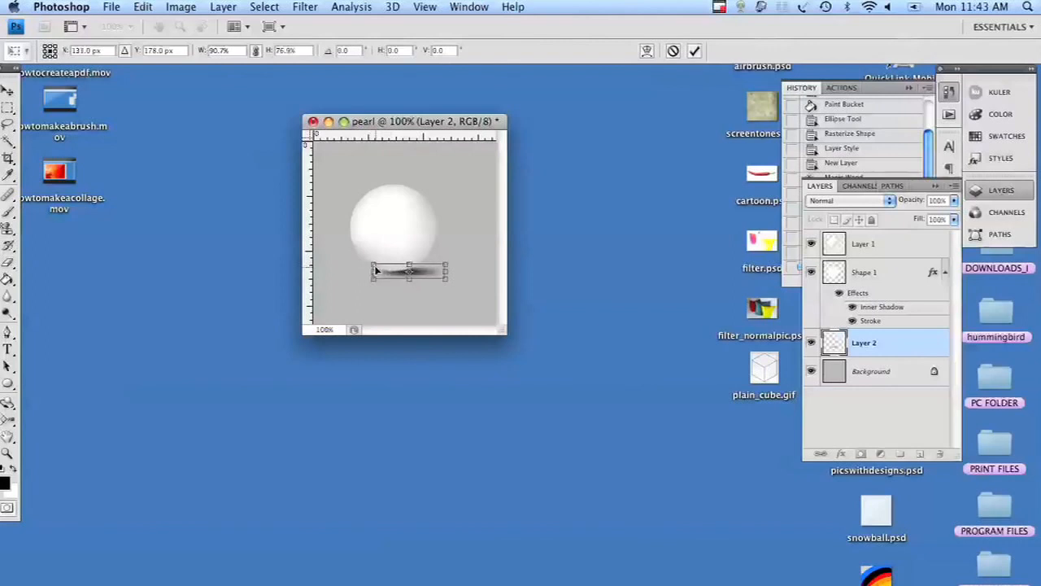